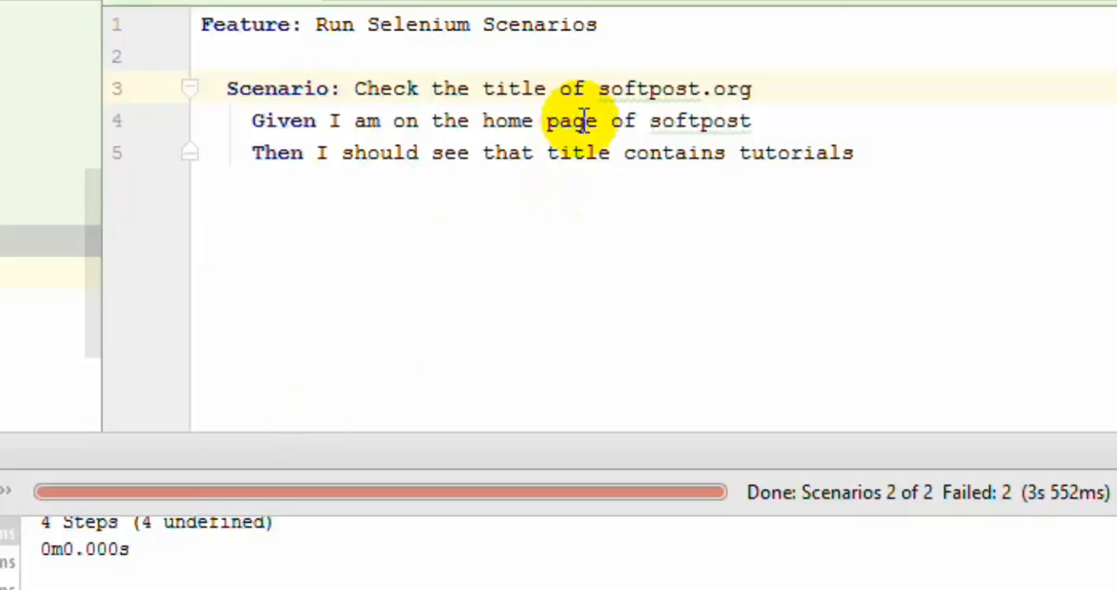
mouse_move(698, 120)
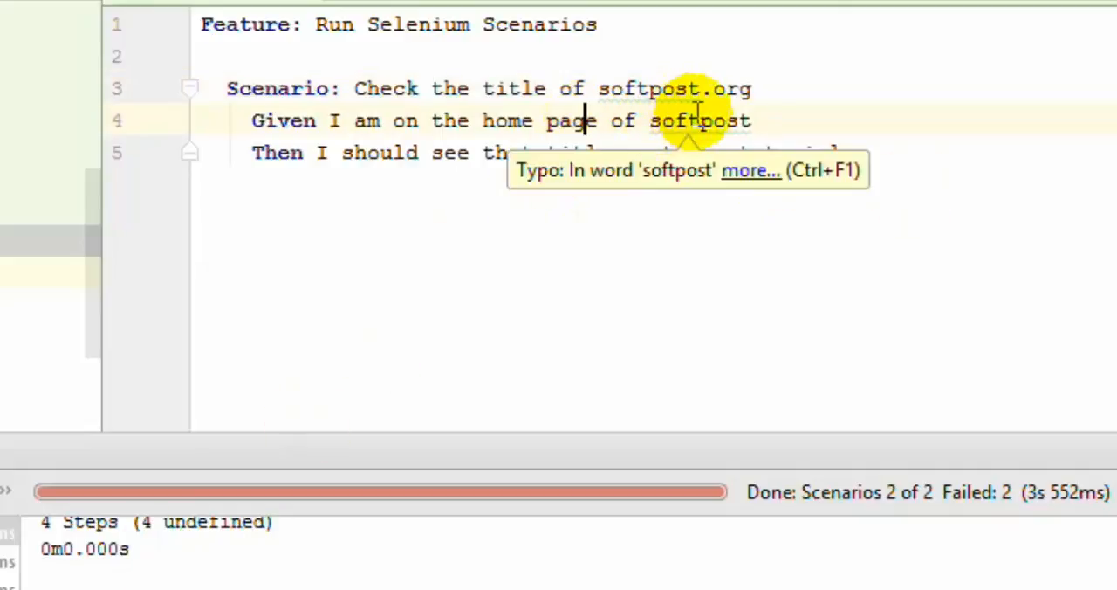
mouse_move(914, 152)
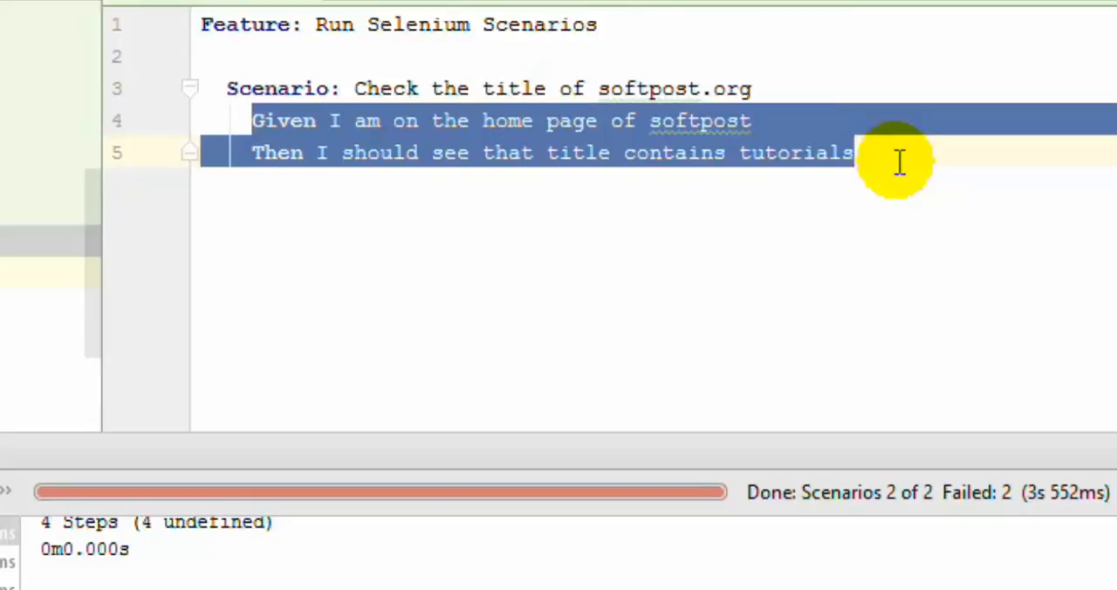
Step: Open outlines_examples.feature and select the Scenario Outline keyword to review its placeholder steps
click(690, 153)
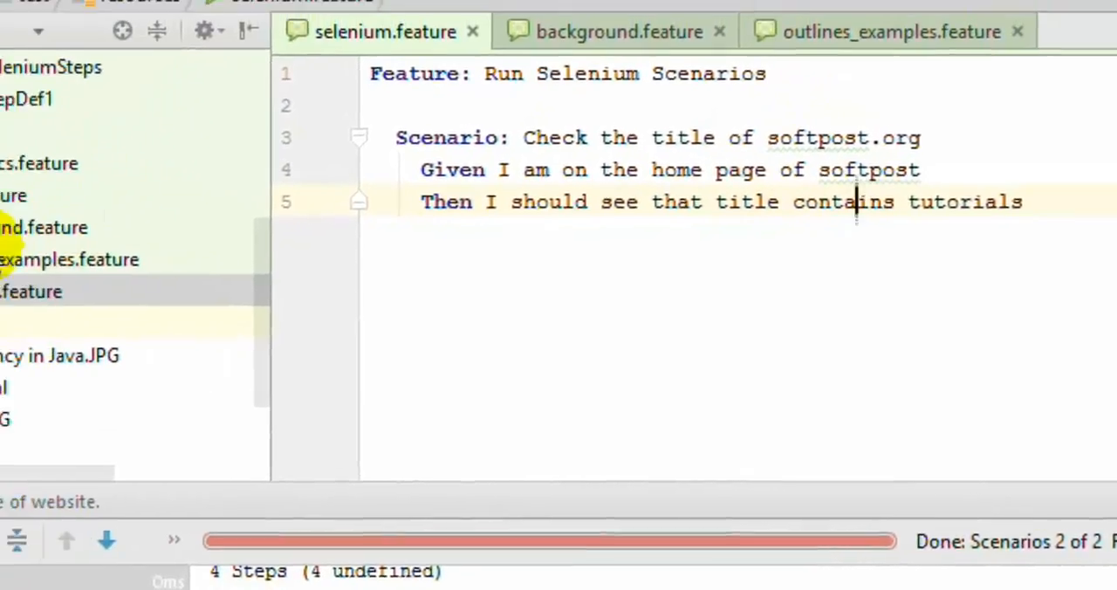
click(158, 297)
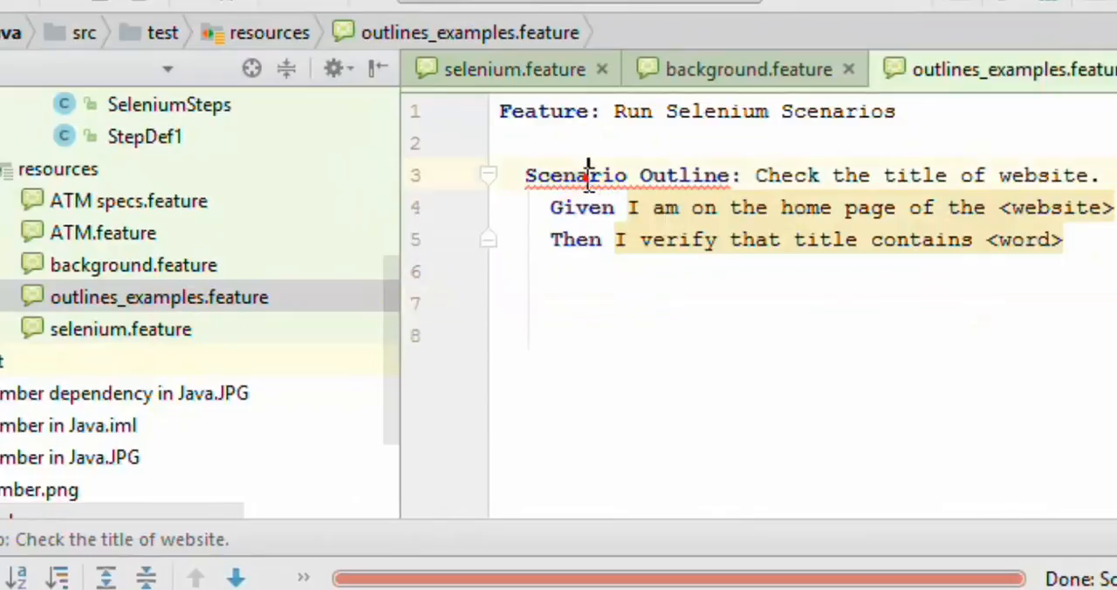
double_click(576, 174)
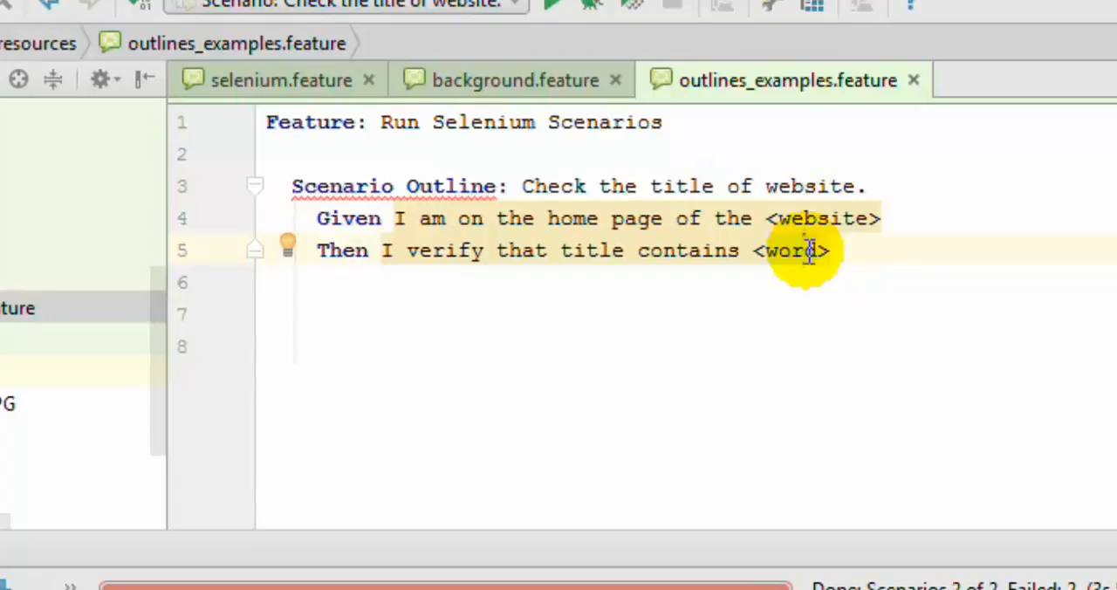
mouse_move(771, 219)
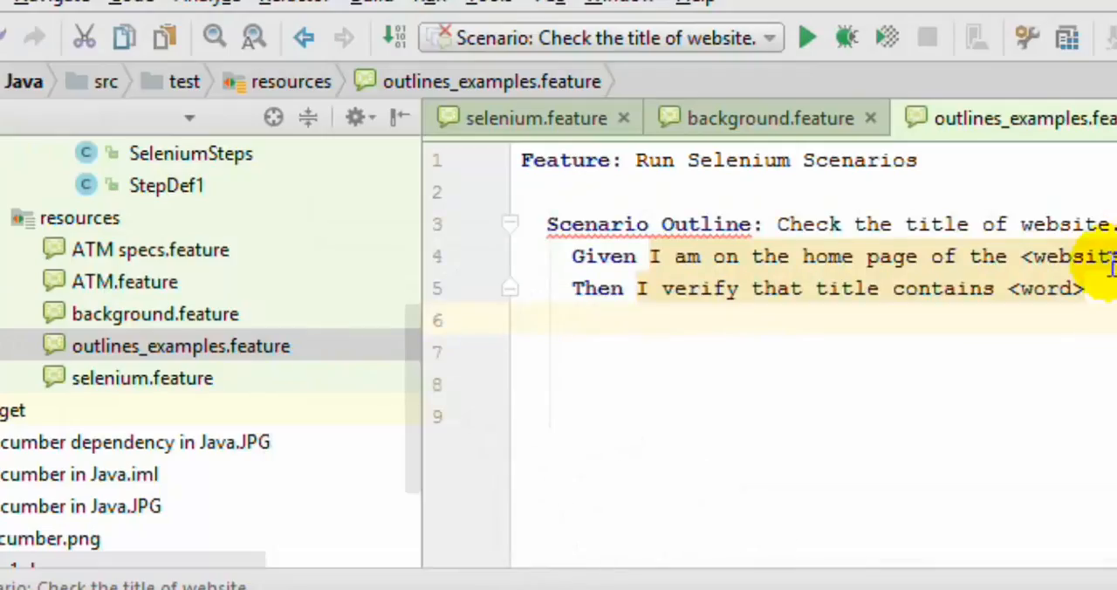
Step: Add an Examples block 'This is a test data' with softpost.org and google.com rows
text(Examples: This is an example)
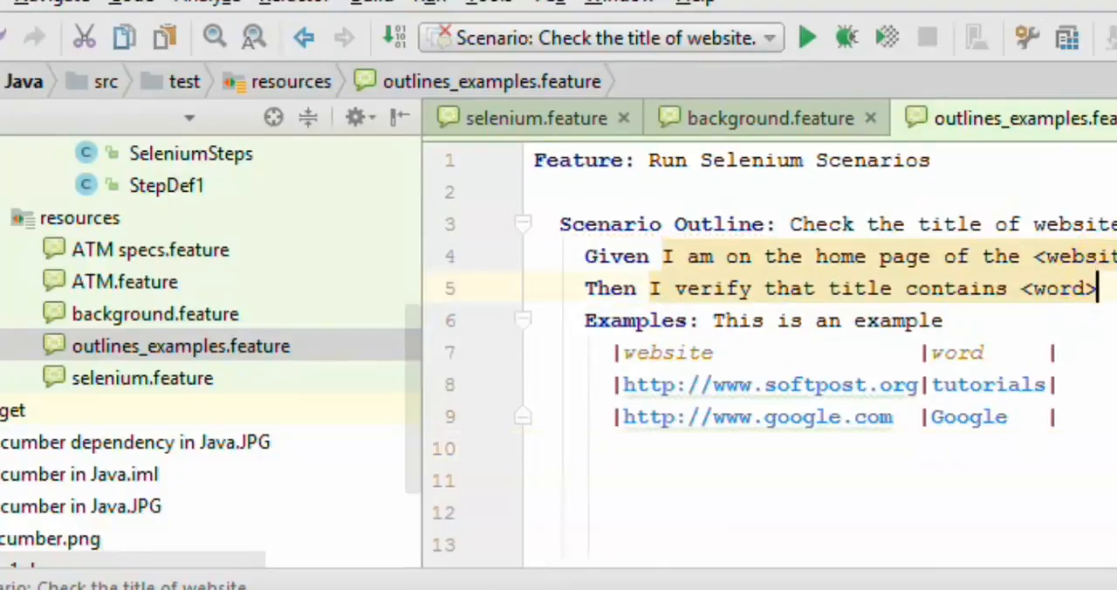
click(805, 37)
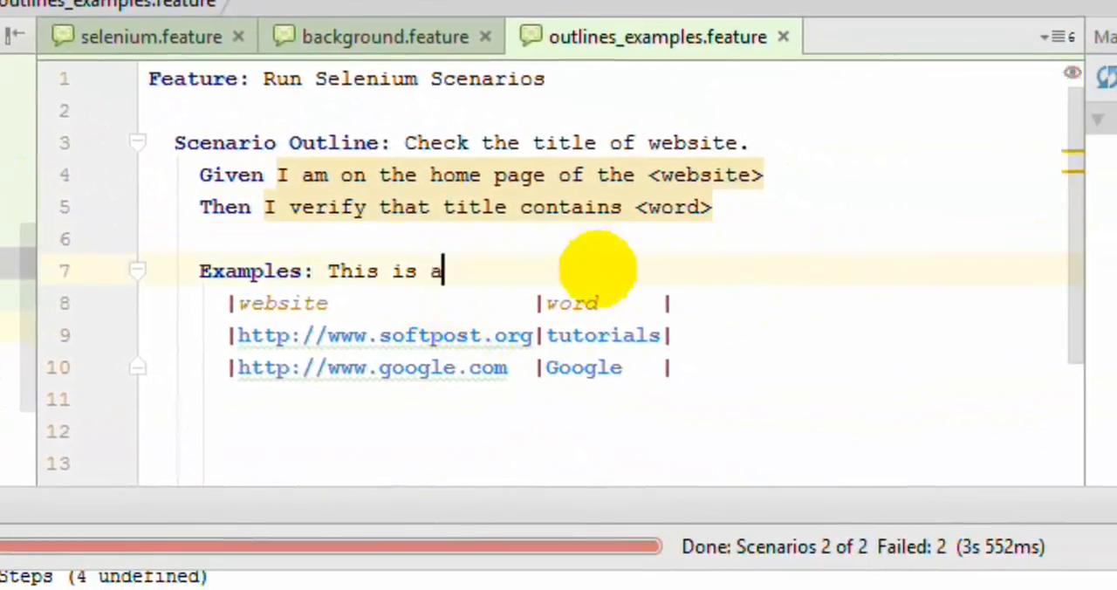
text(test data)
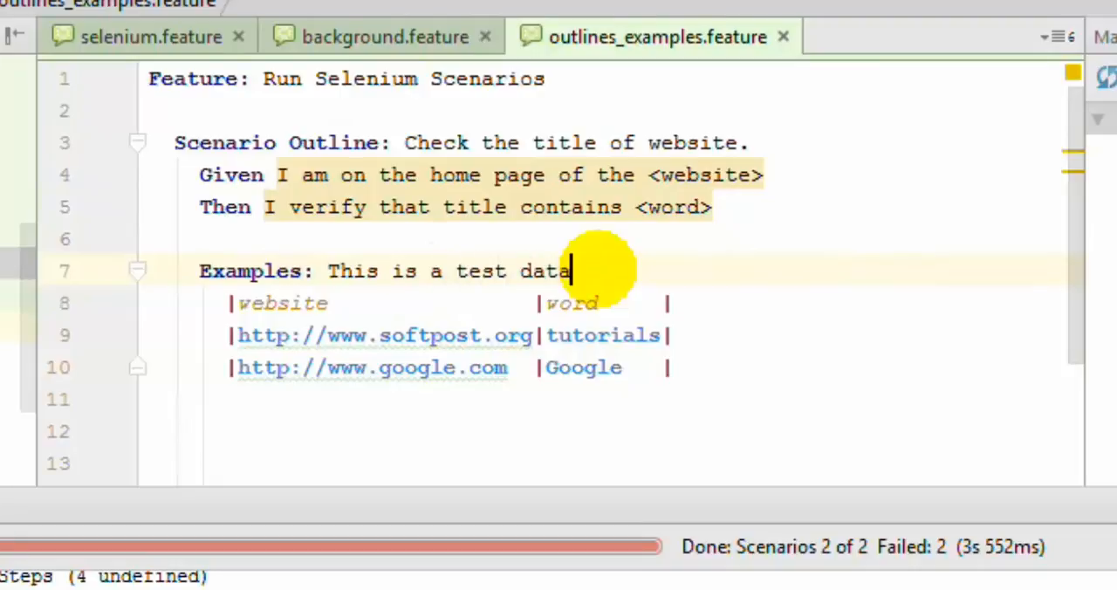
mouse_move(690, 175)
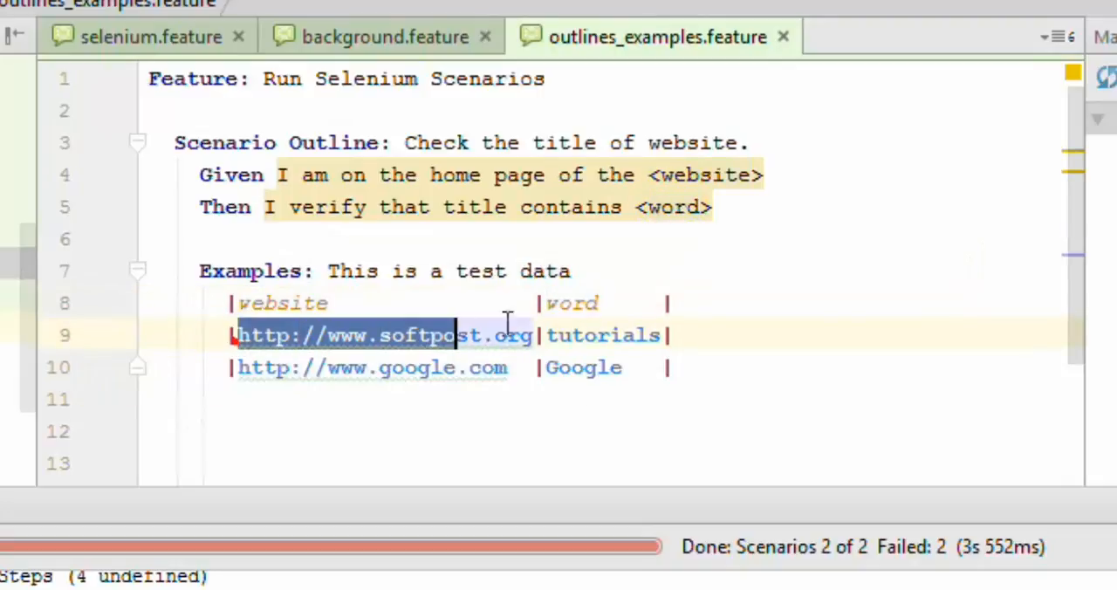
double_click(601, 336)
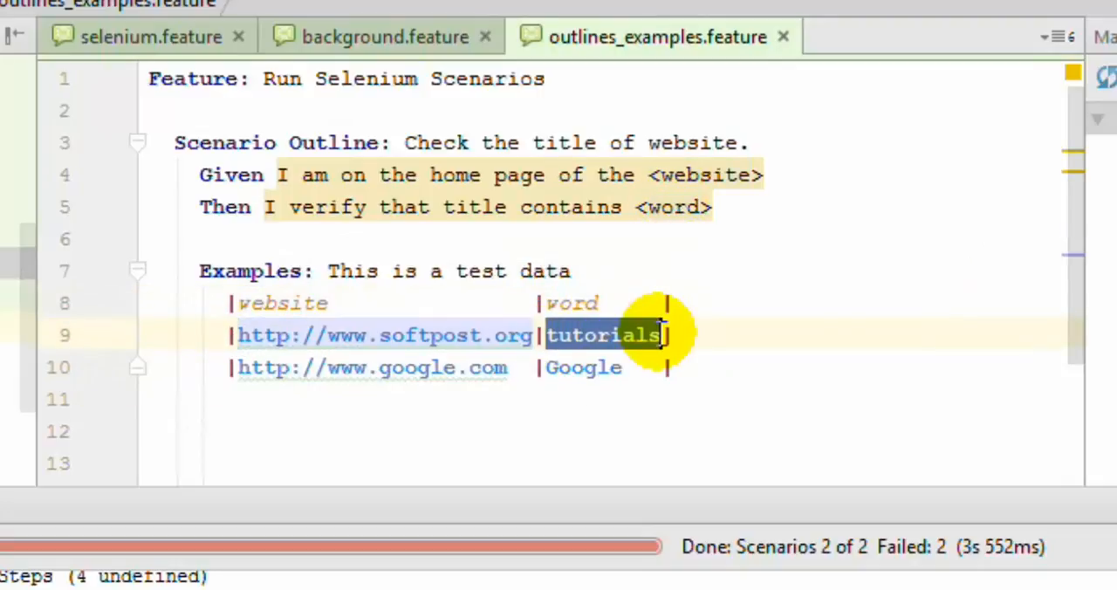
mouse_move(619, 339)
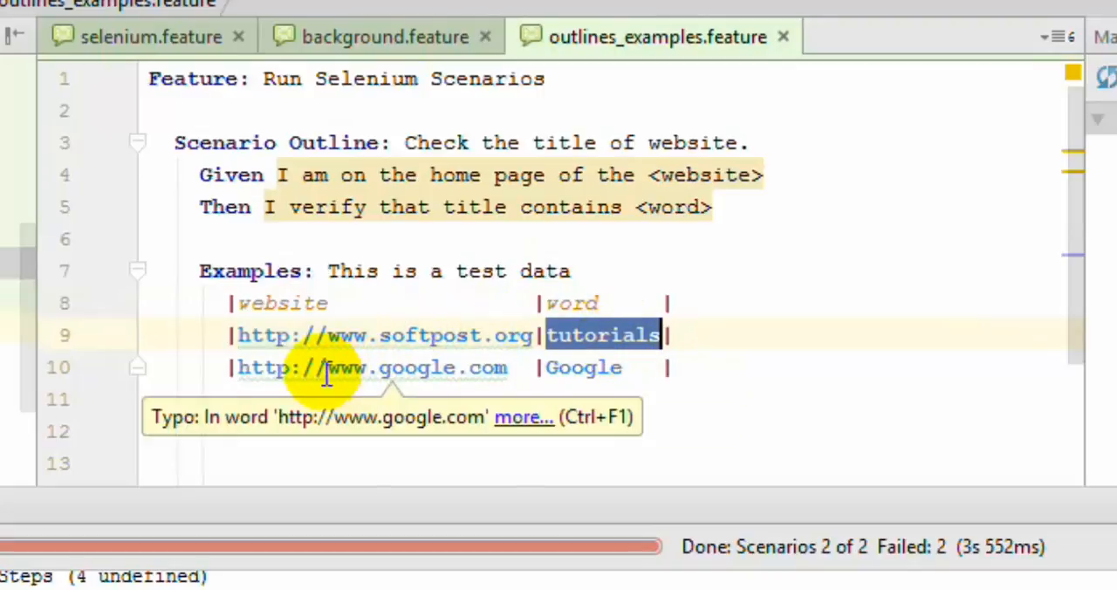
mouse_move(589, 380)
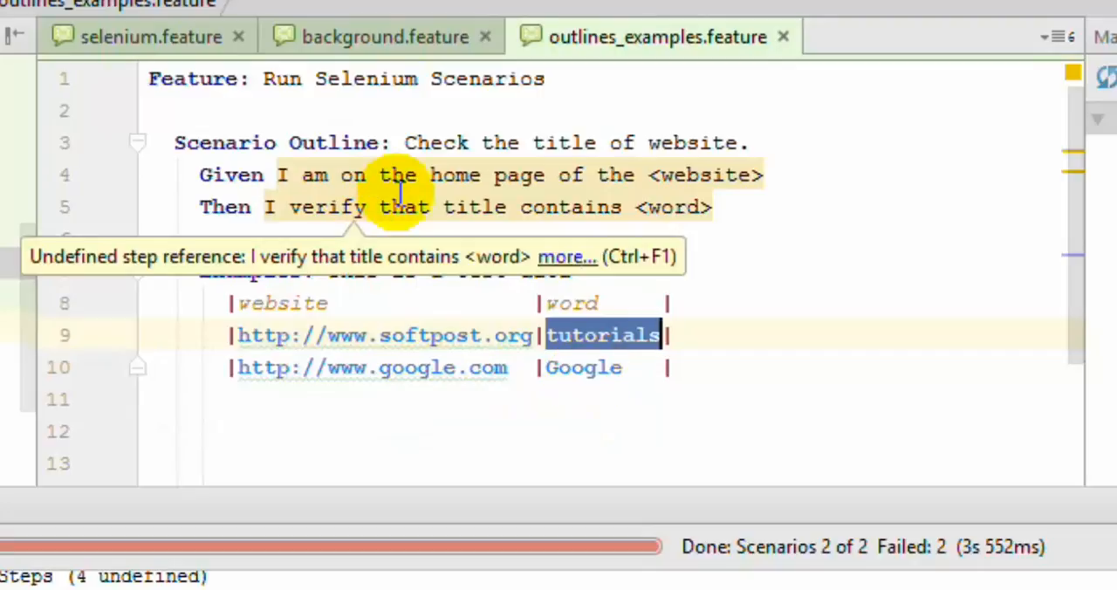
mouse_move(371, 192)
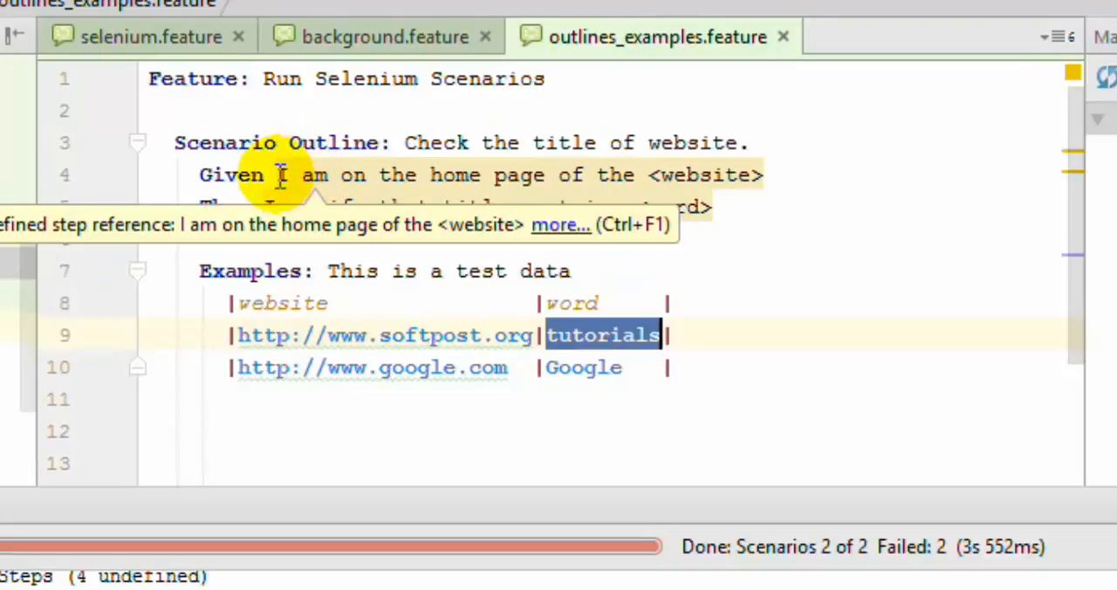
click(759, 174)
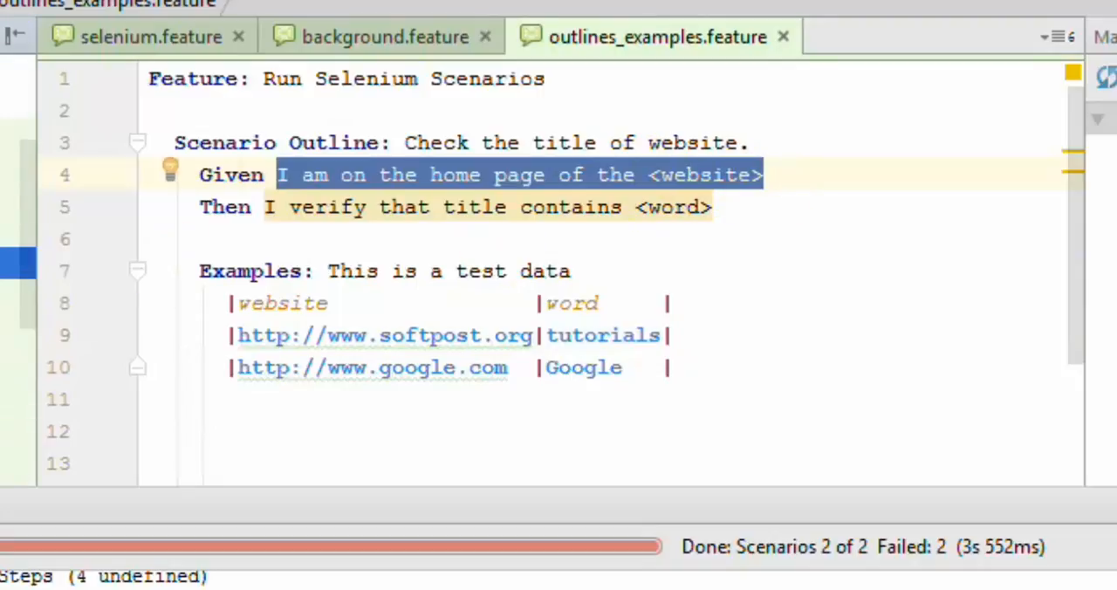
Step: In SeleniumSteps.java, duplicate the Given method and change its pattern to capture (.*)
click(914, 37)
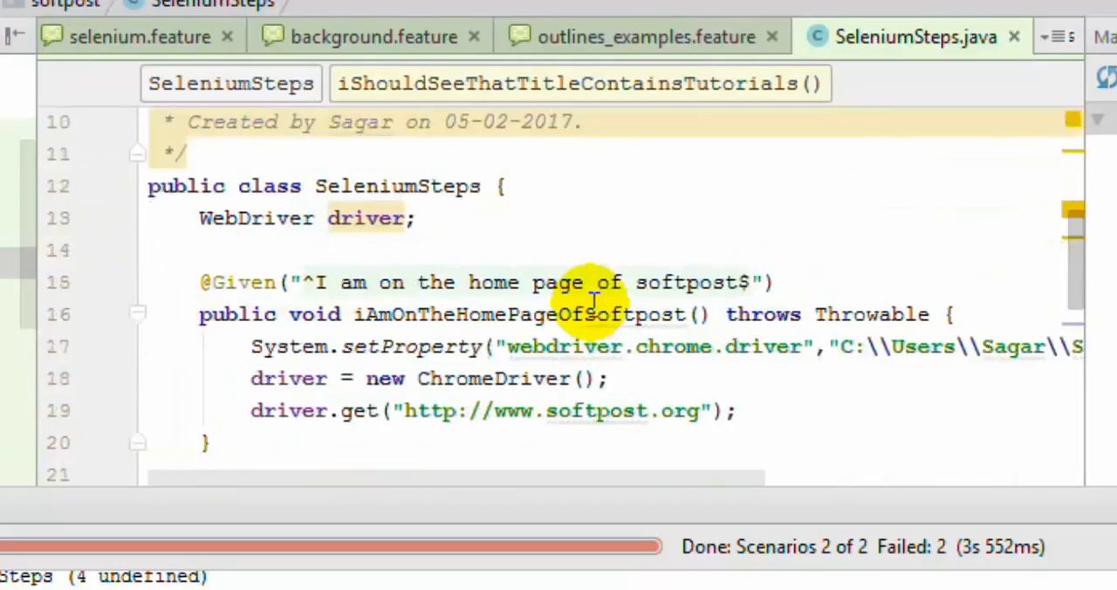
scroll(down, 3)
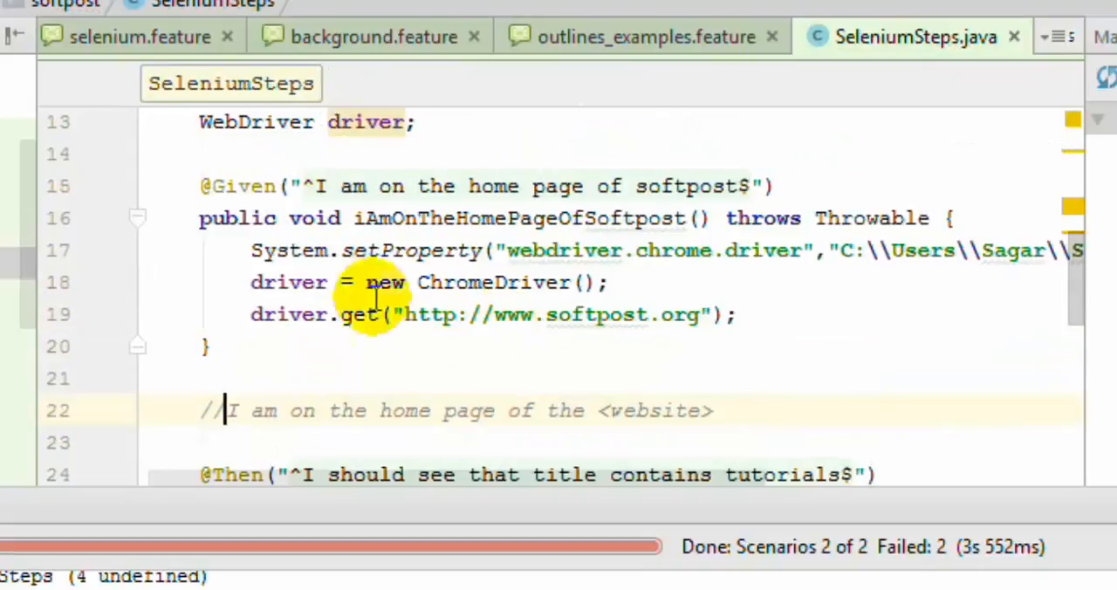
drag(199, 185, 208, 346)
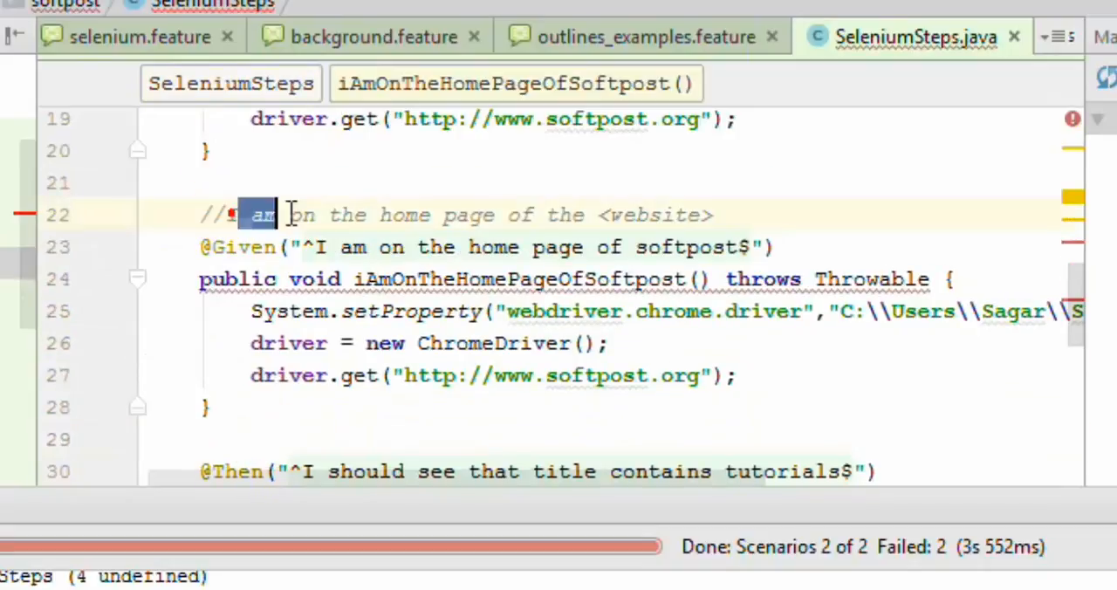
click(362, 214)
text(he )
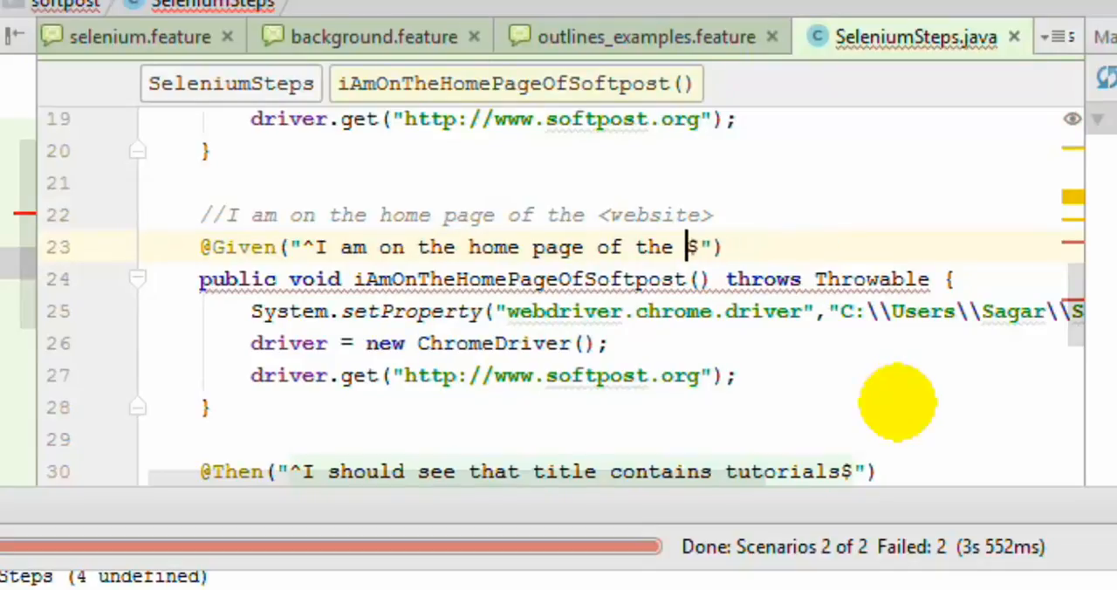
text(())
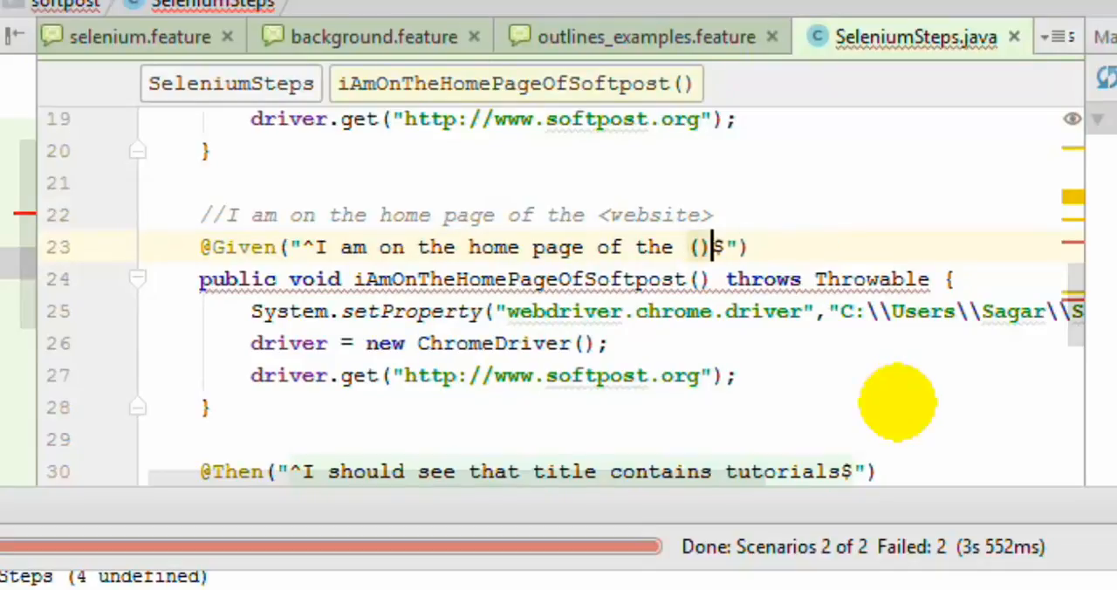
text(.*)
click(579, 280)
text(Websit)
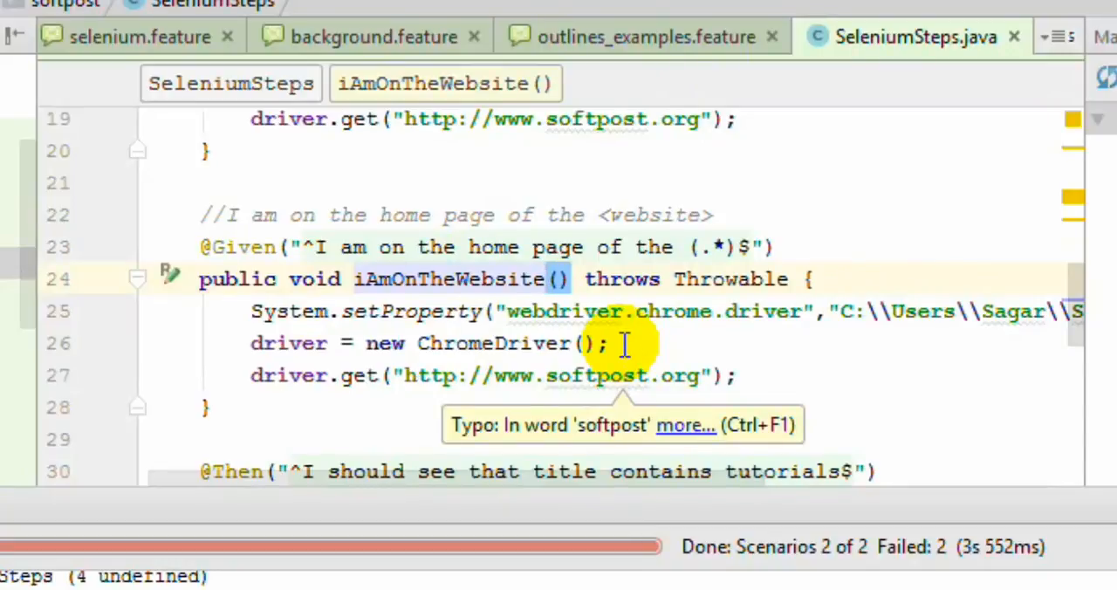
mouse_move(825, 292)
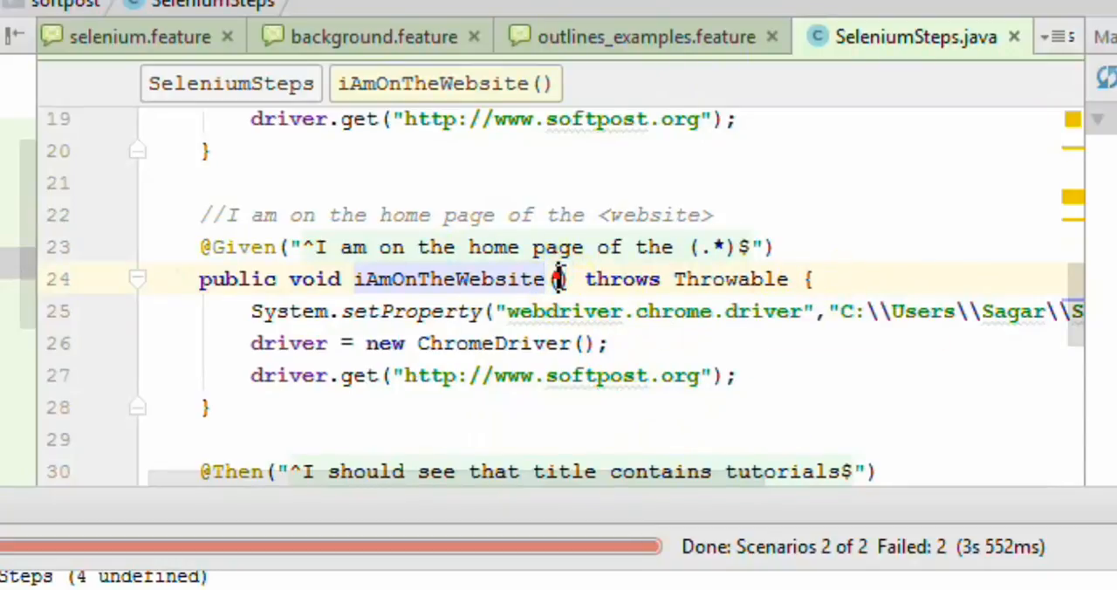
mouse_move(550, 419)
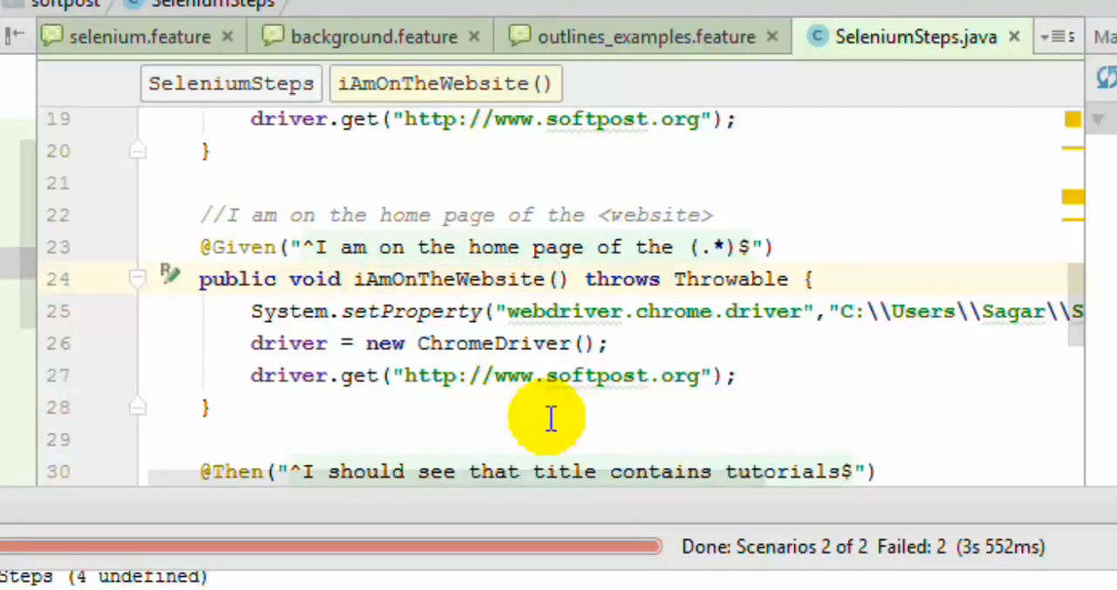
Step: Give iAmOnTheWebsite a String website parameter and pass it to driver.get
text(String w)
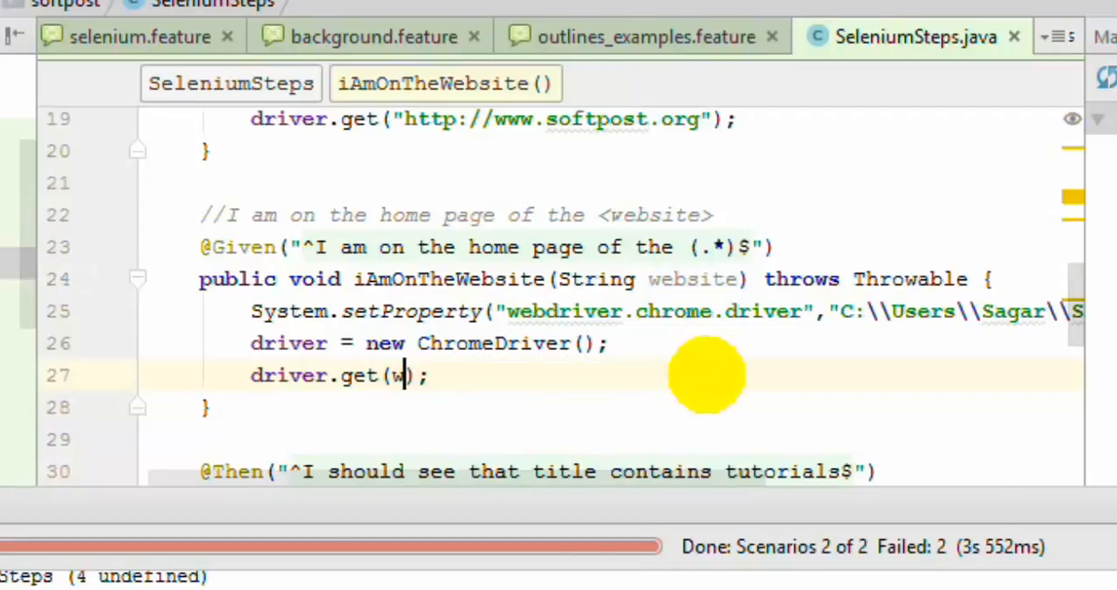
text(ebsite)
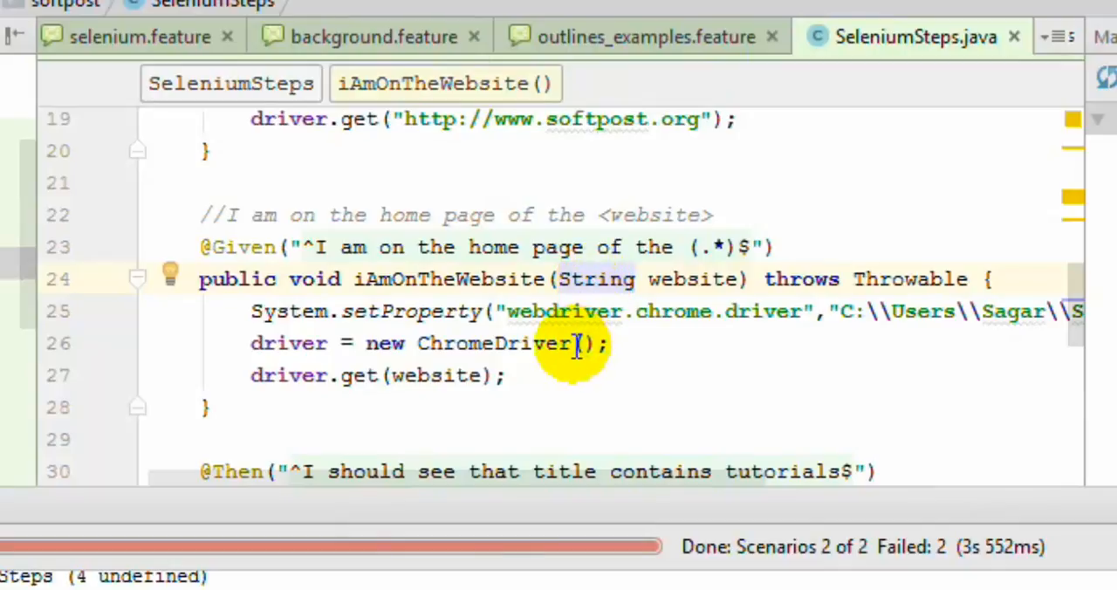
scroll(down, 3)
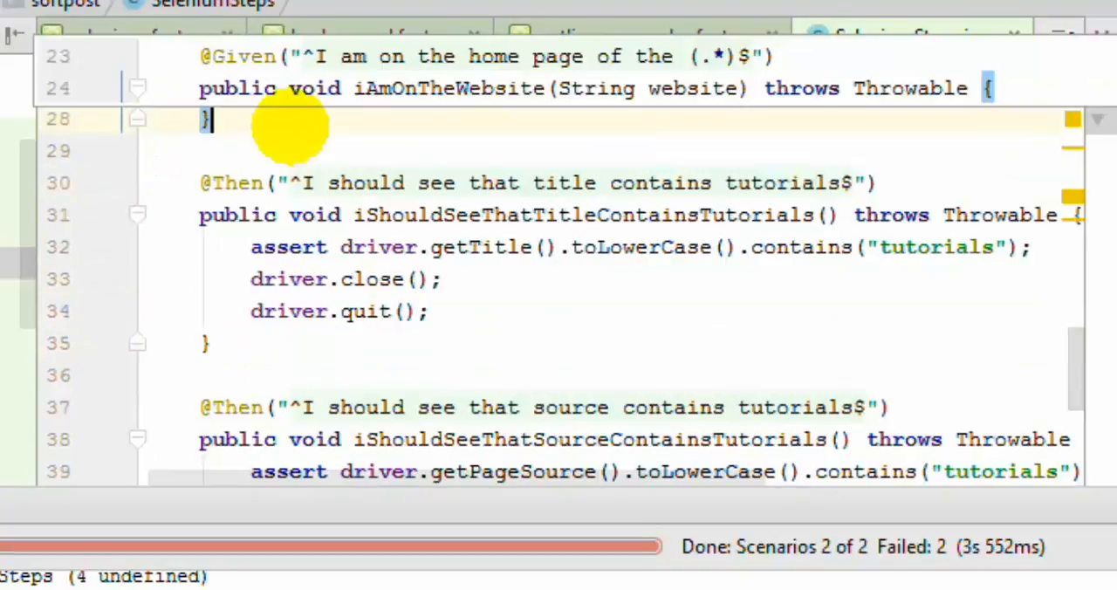
Step: Change the Then pattern to 'I verify that title contains (.*)' with a String title parameter
click(645, 37)
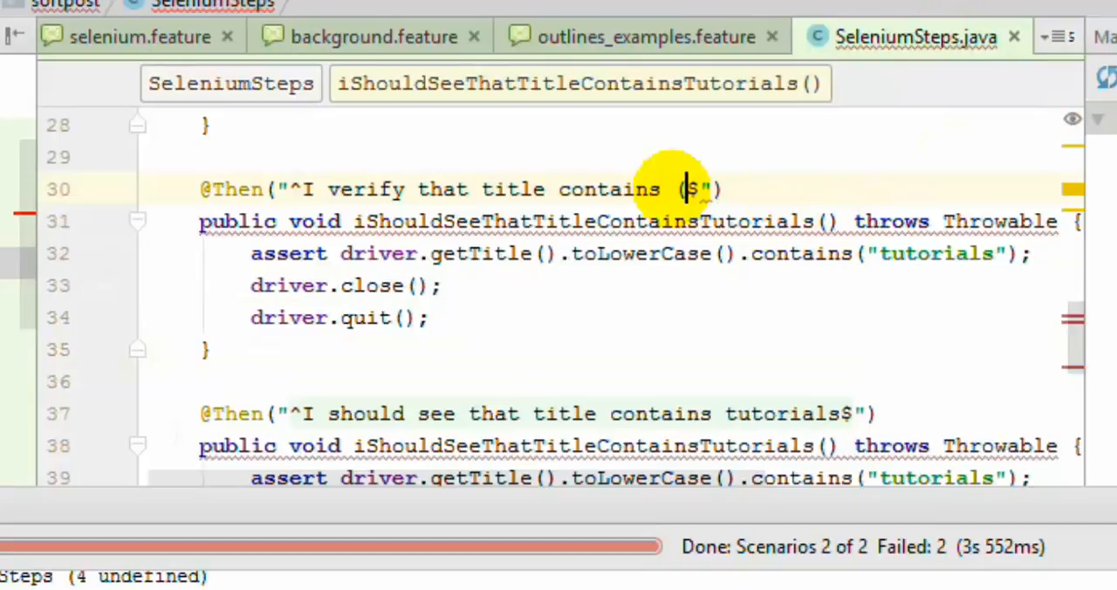
text(.*)
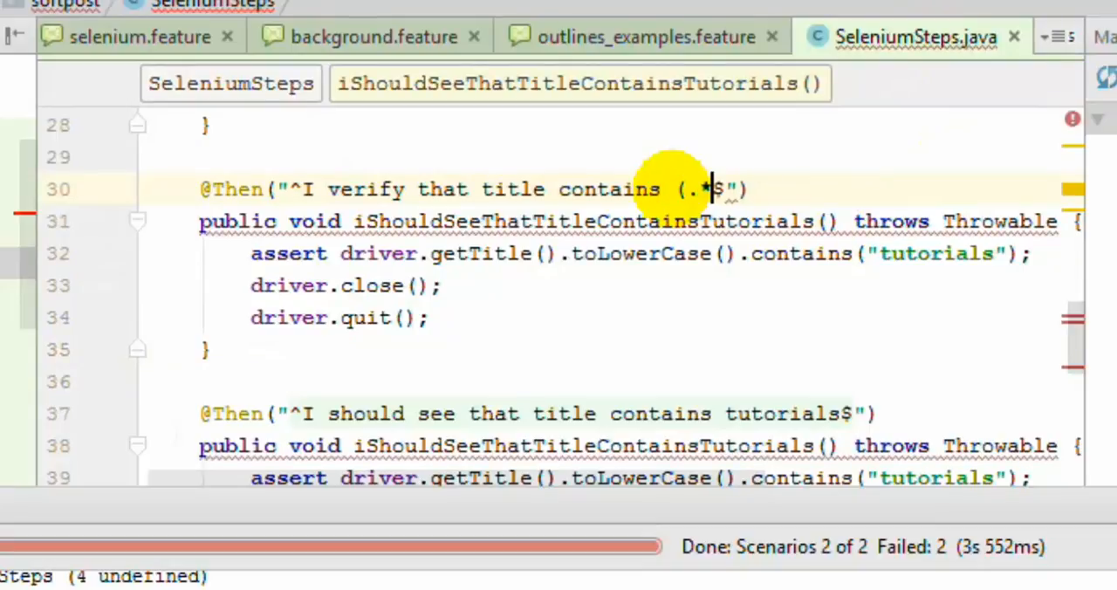
mouse_move(484, 220)
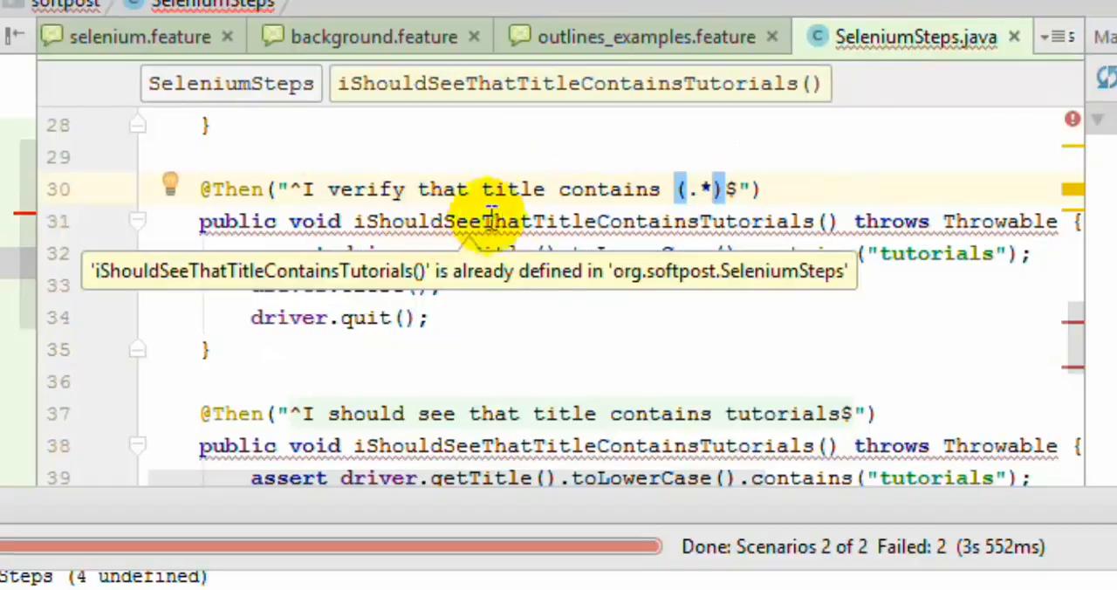
mouse_move(698, 214)
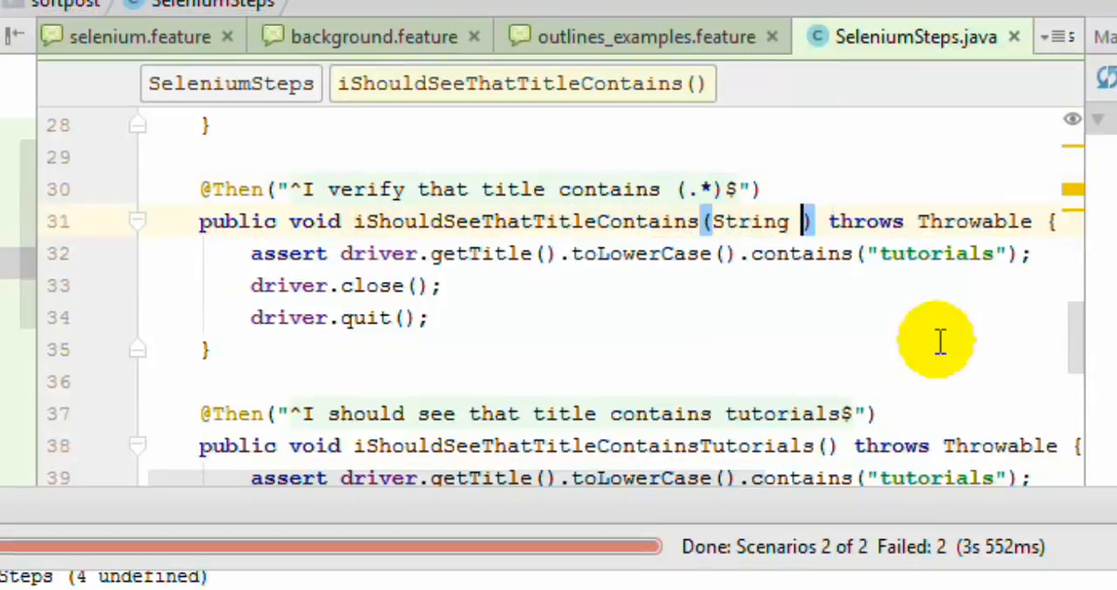
text(title)
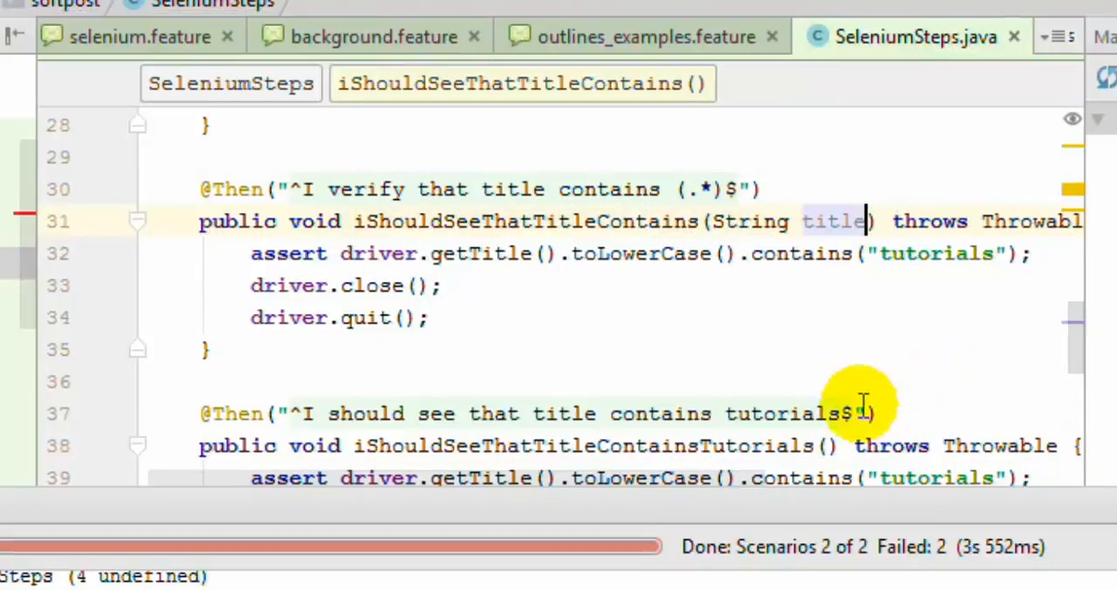
mouse_move(401, 284)
text(itle)
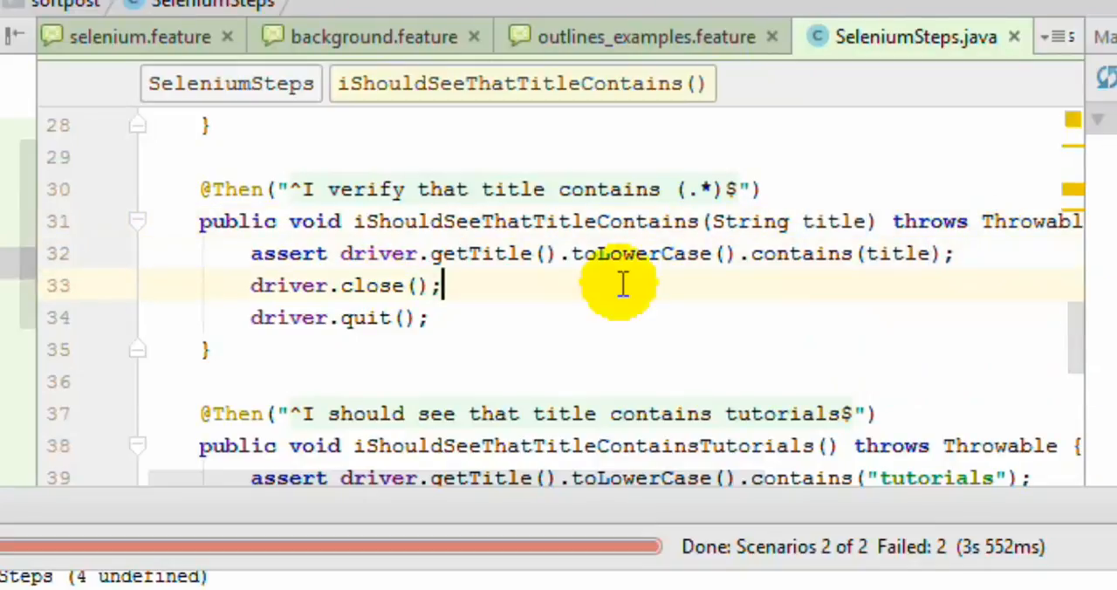
mouse_move(650, 44)
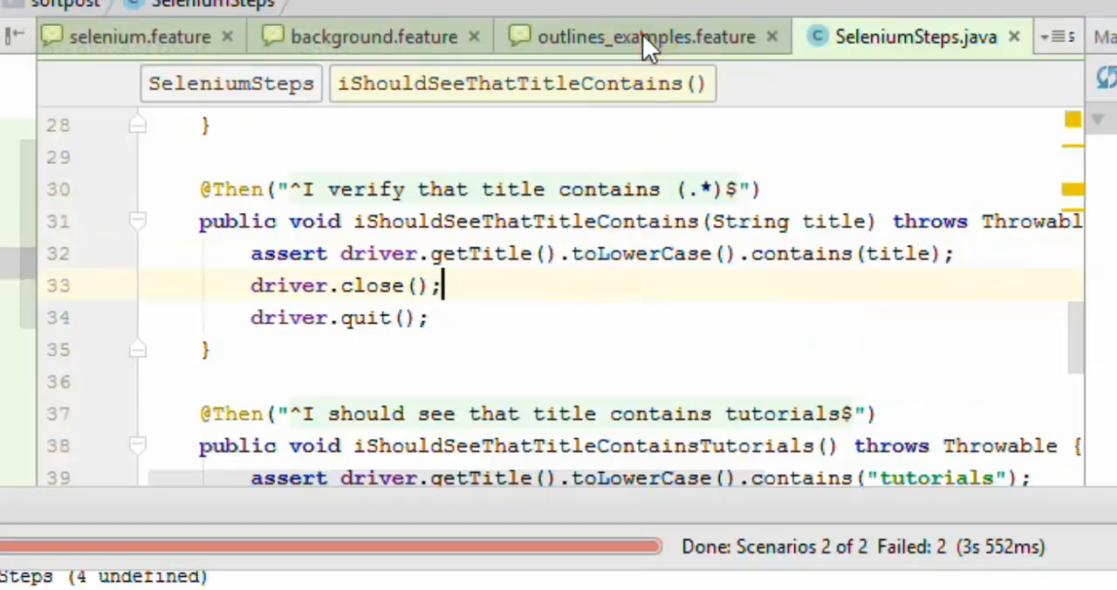
Step: Return to outlines_examples.feature and select the two Examples data rows
click(646, 37)
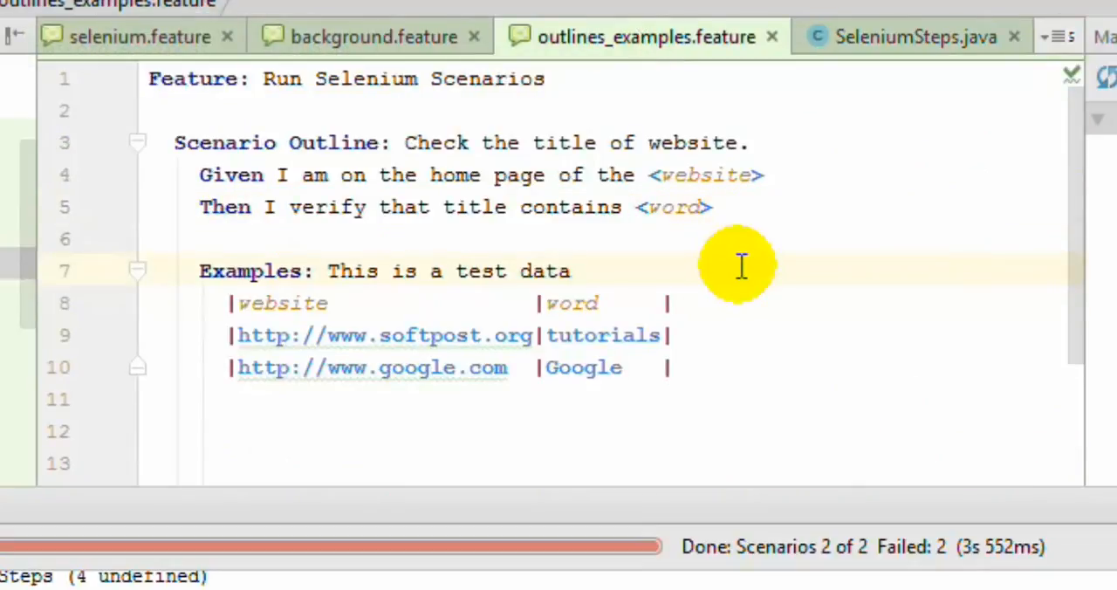
click(190, 174)
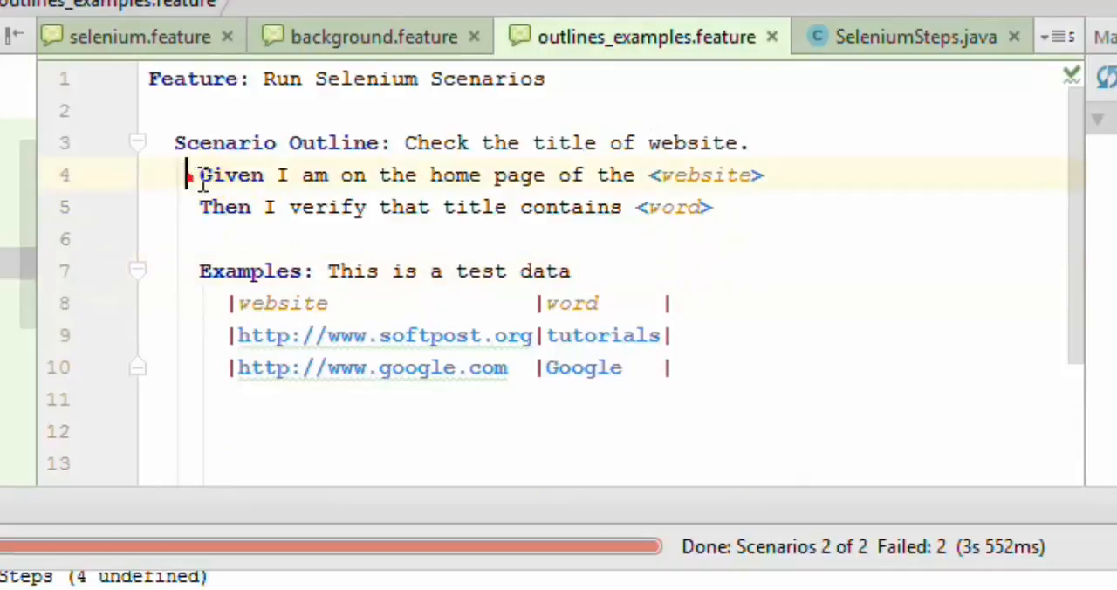
drag(199, 174, 712, 206)
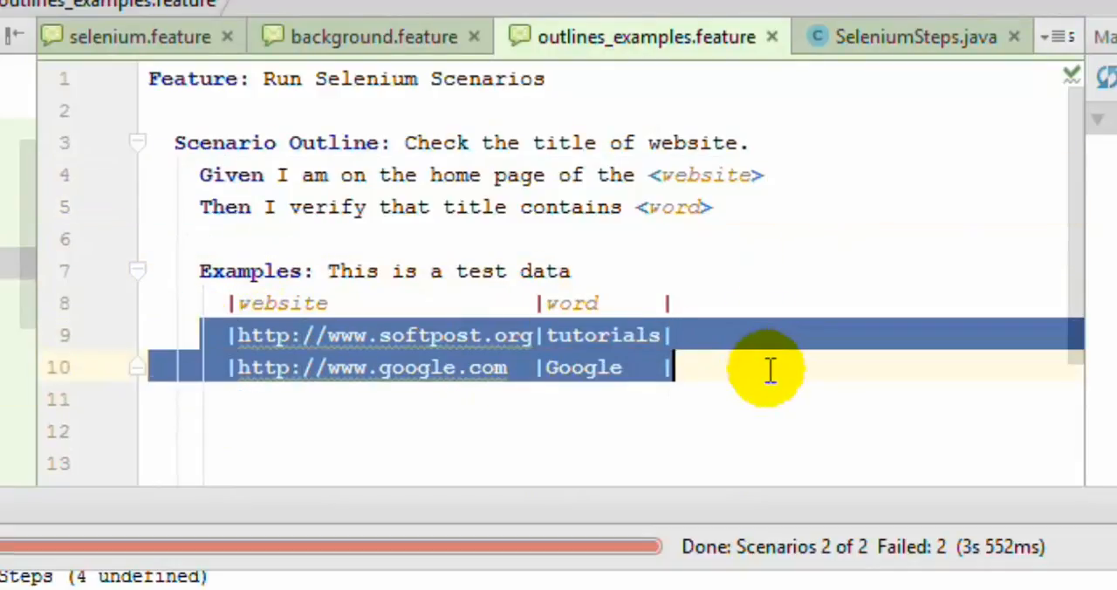
mouse_move(366, 421)
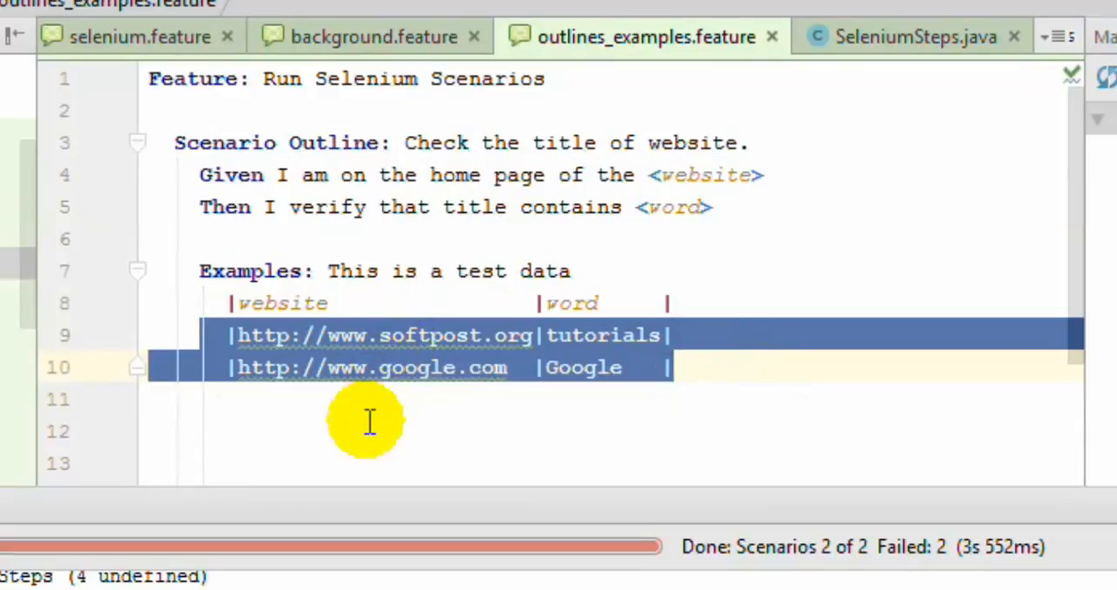
mouse_move(339, 207)
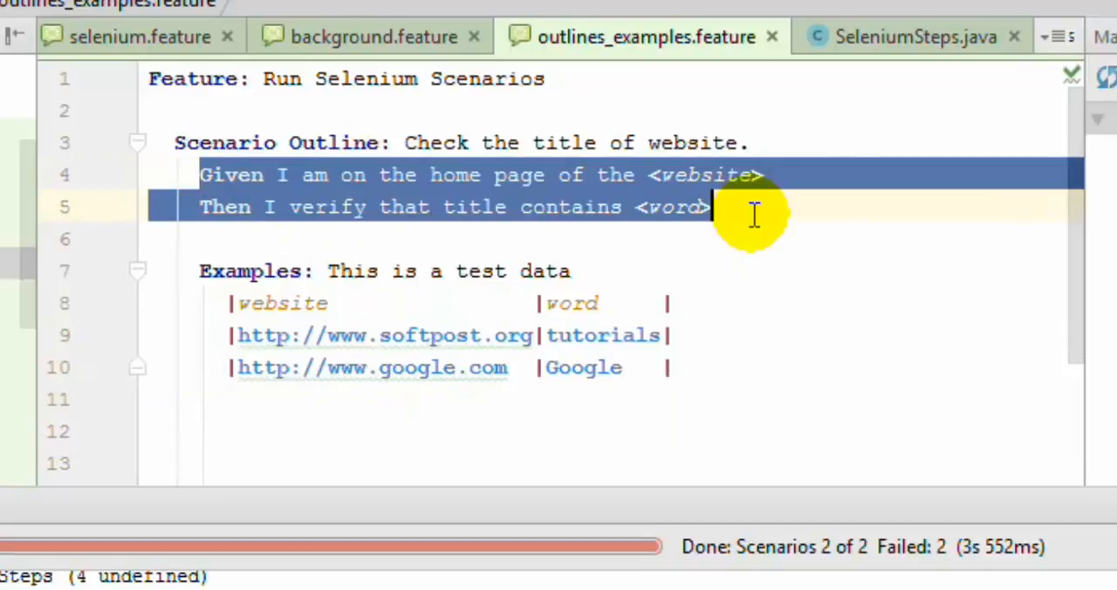
mouse_move(571, 240)
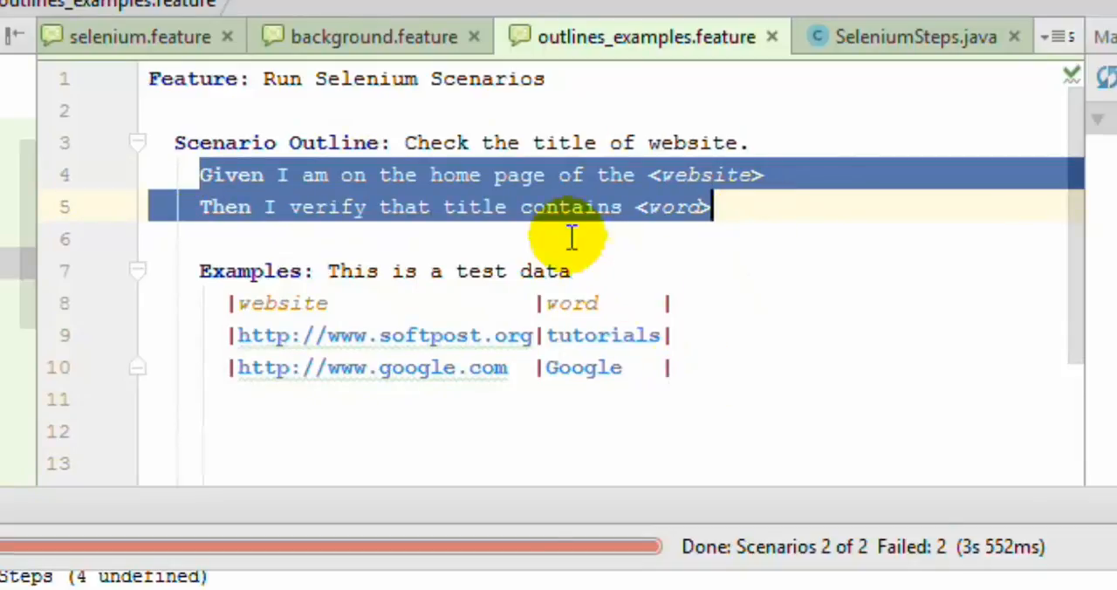
Step: Create a run configuration for the scenario with glue package org.softpost
right_click(572, 235)
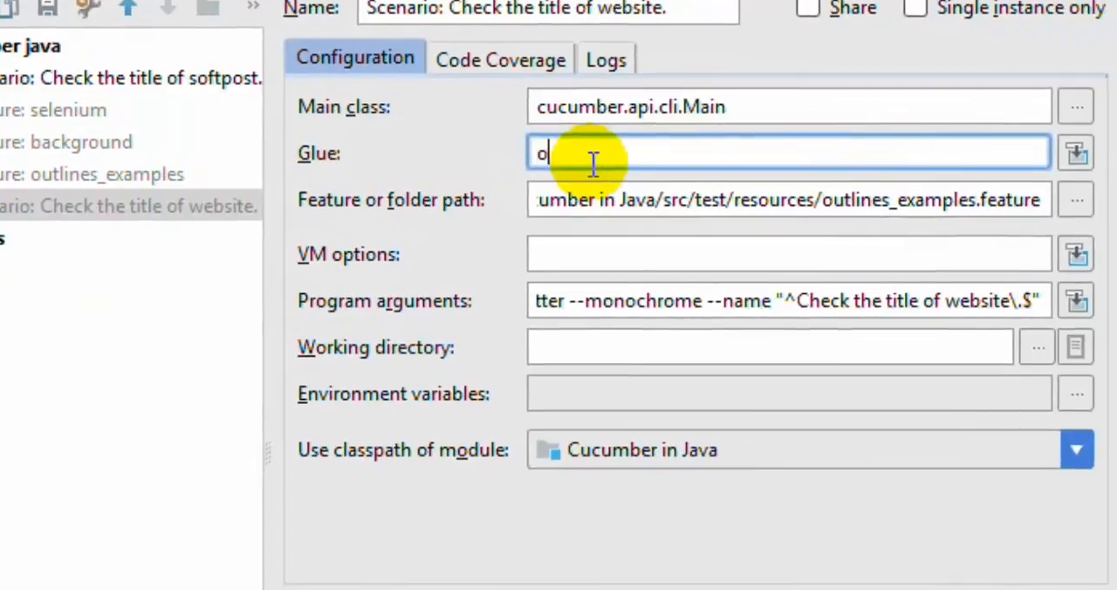
text(rg.sof)
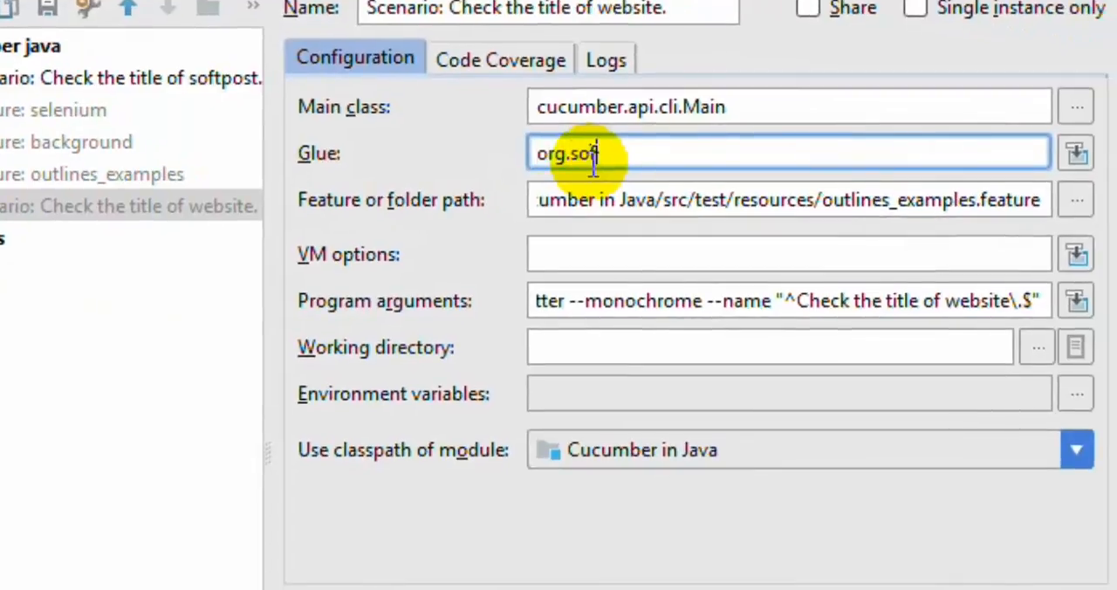
text(tpost)
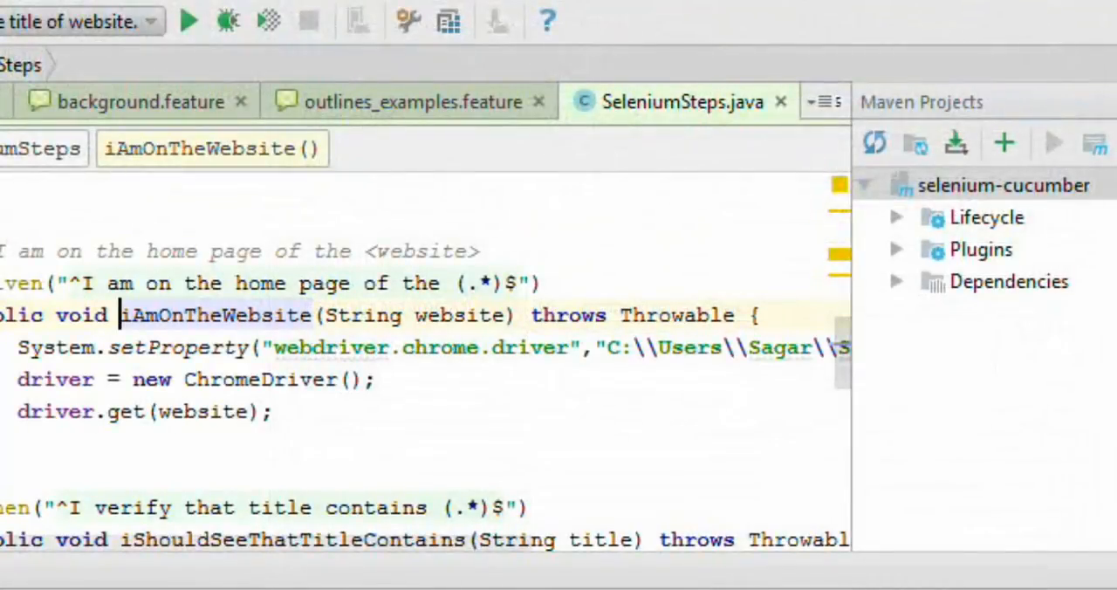
mouse_move(188, 21)
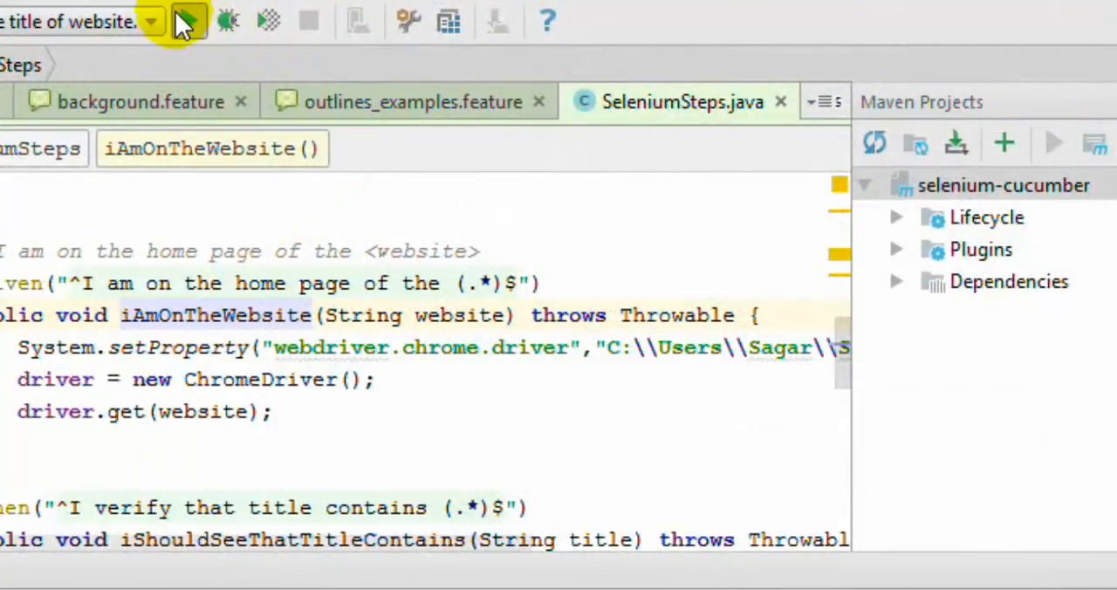
Step: Run the 'Check the title of website.' configuration and point out the website and Google values
click(189, 21)
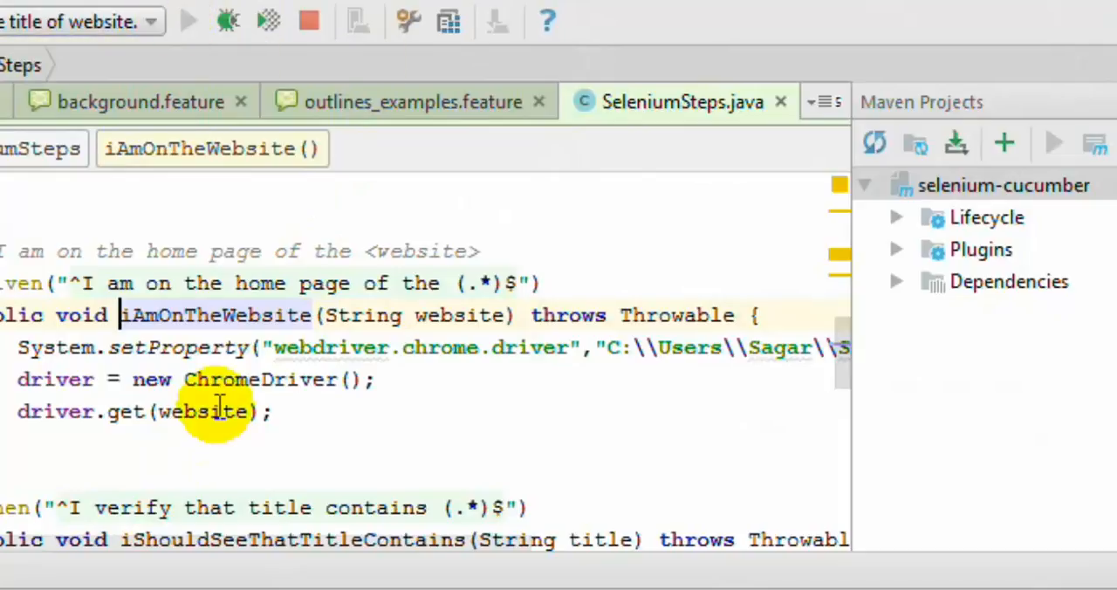
click(411, 102)
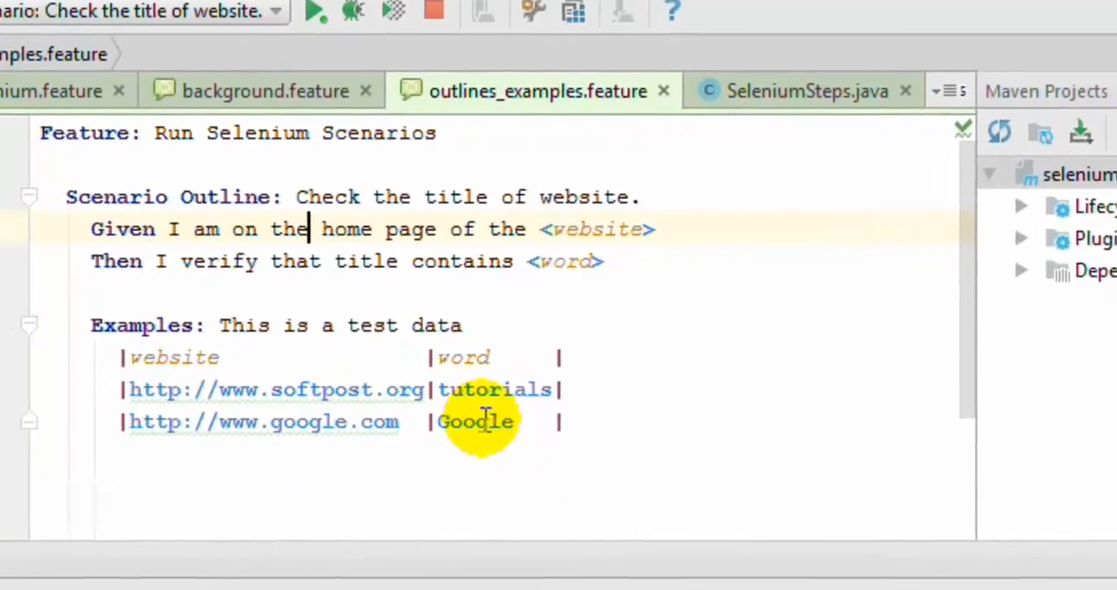
click(316, 11)
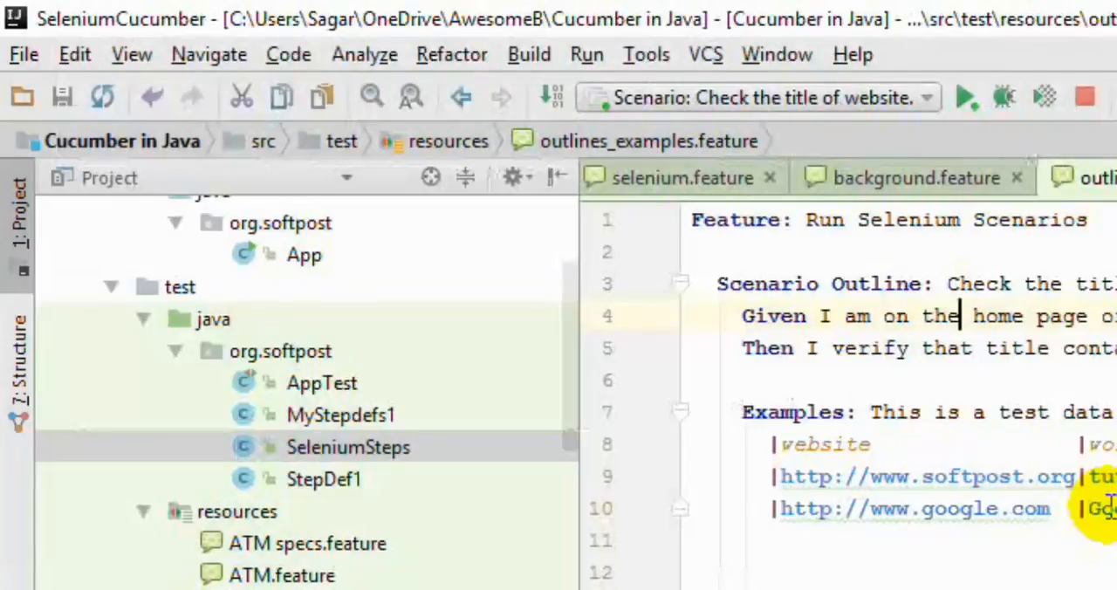
Step: Review the finished run (2 scenarios, 4 steps passed) and select the google.com example row
click(965, 97)
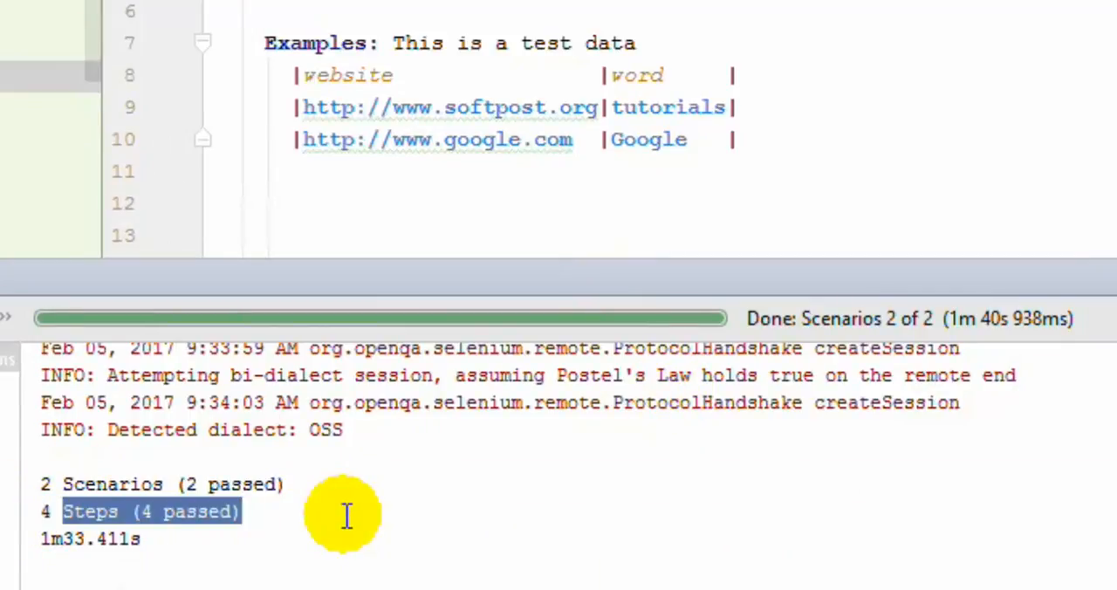
mouse_move(689, 105)
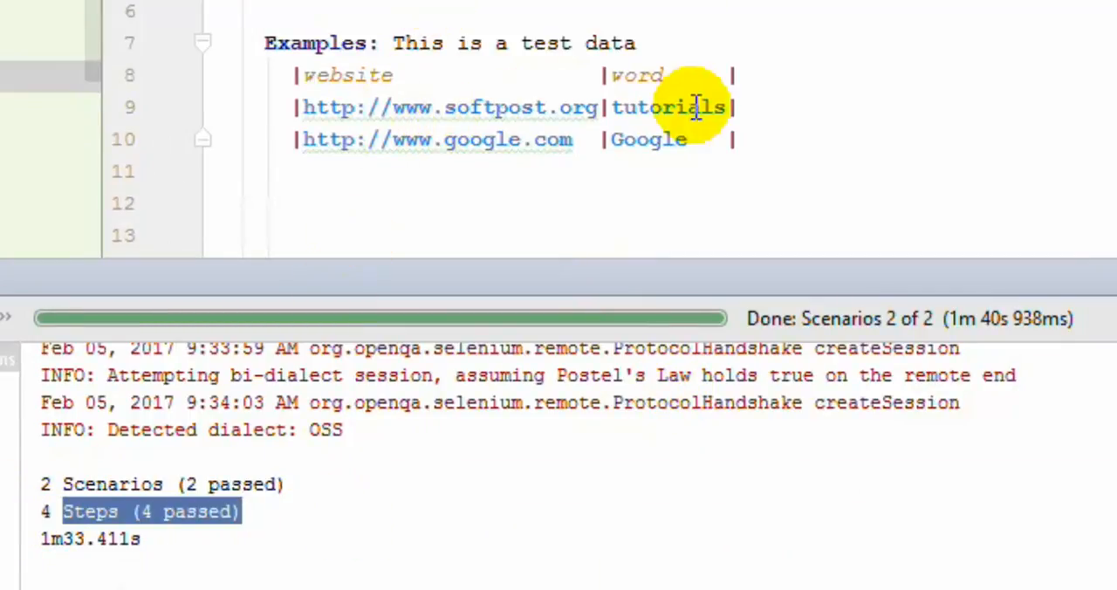
mouse_move(763, 104)
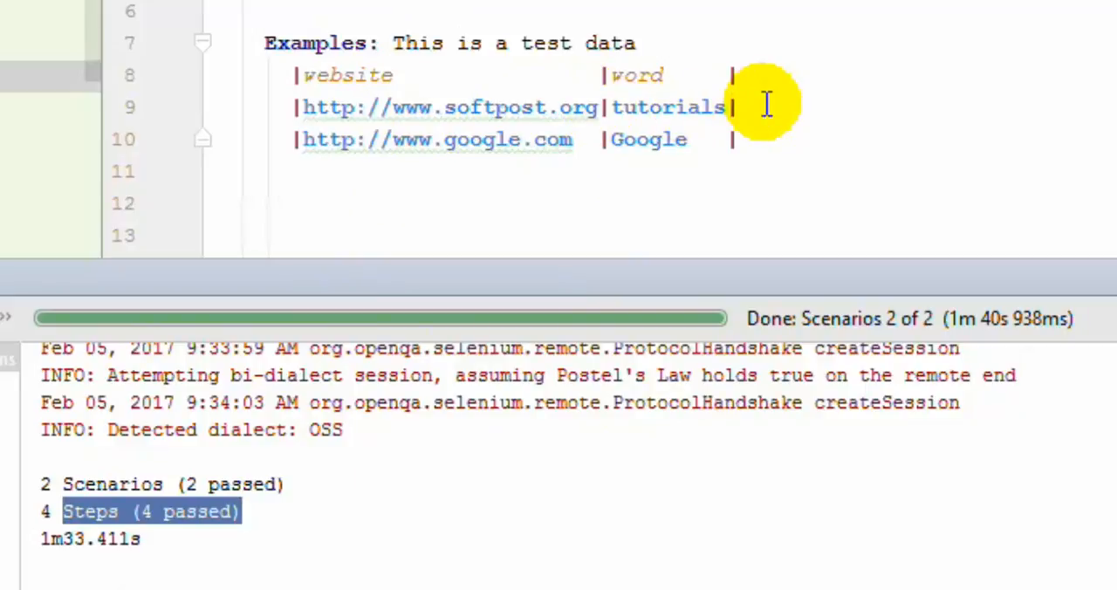
click(746, 139)
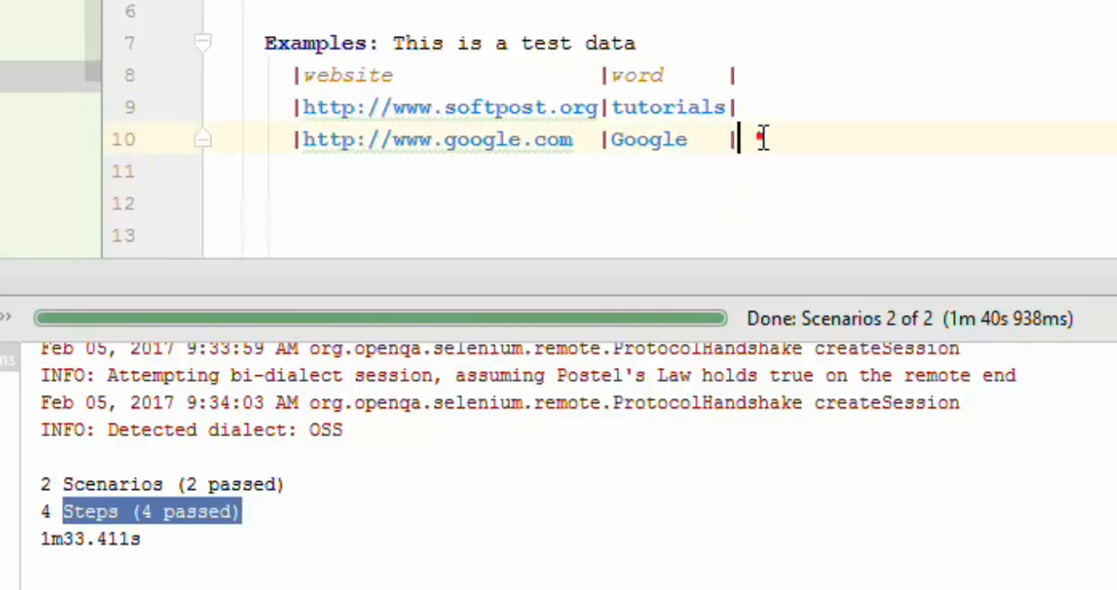
mouse_move(733, 139)
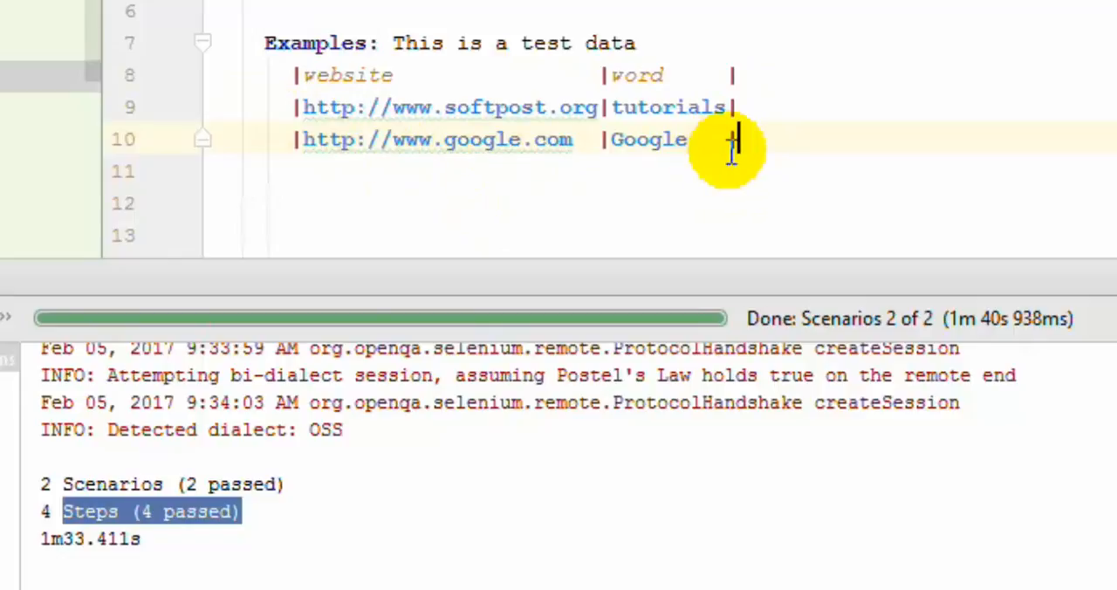
mouse_move(316, 139)
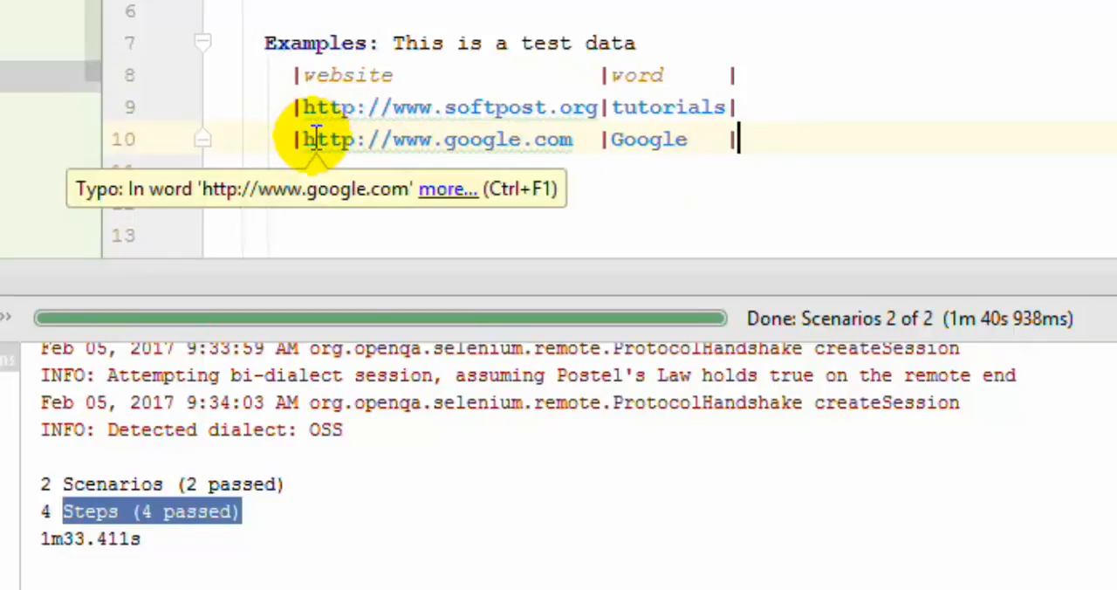
mouse_move(312, 183)
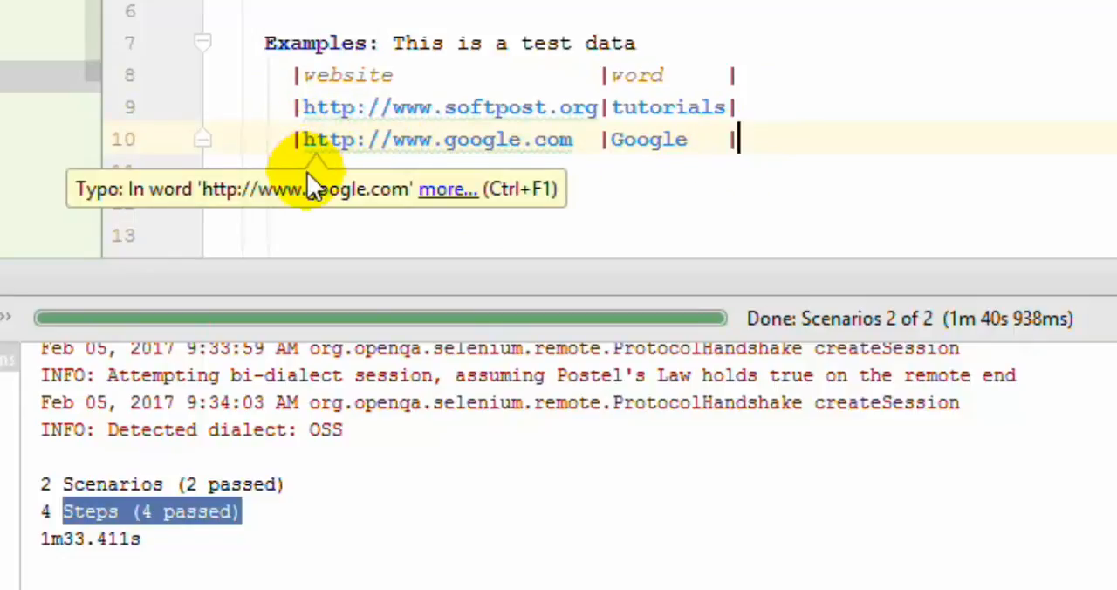
click(292, 140)
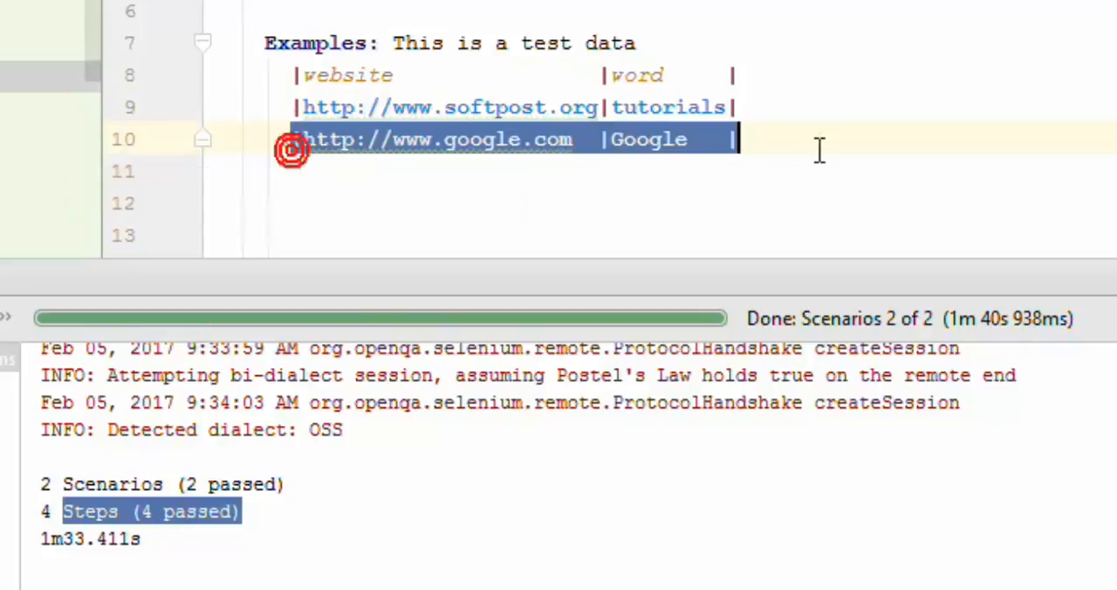
mouse_move(703, 138)
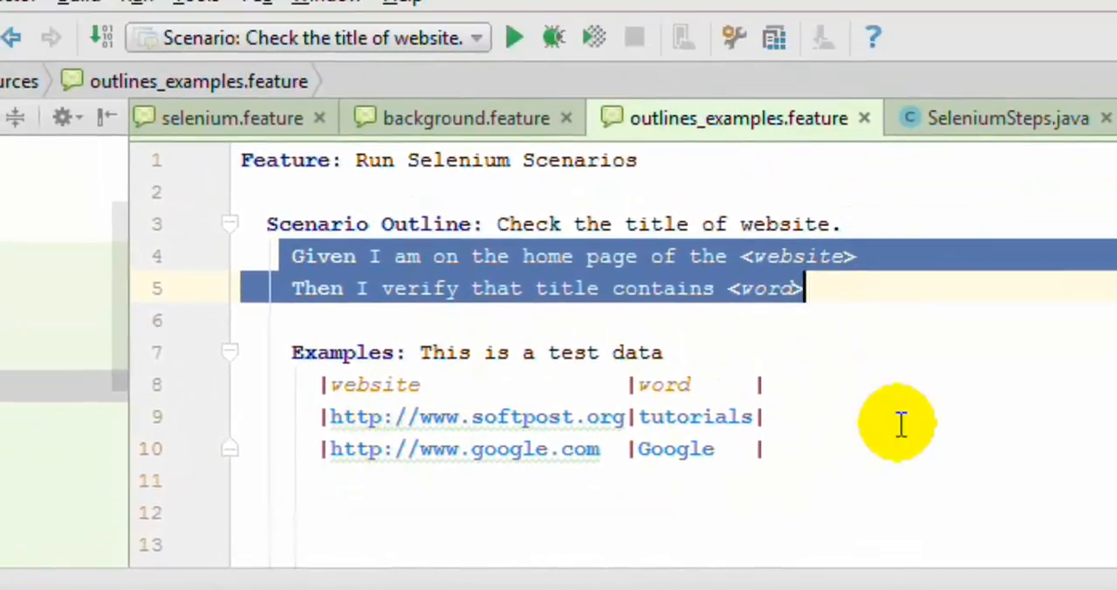
mouse_move(748, 348)
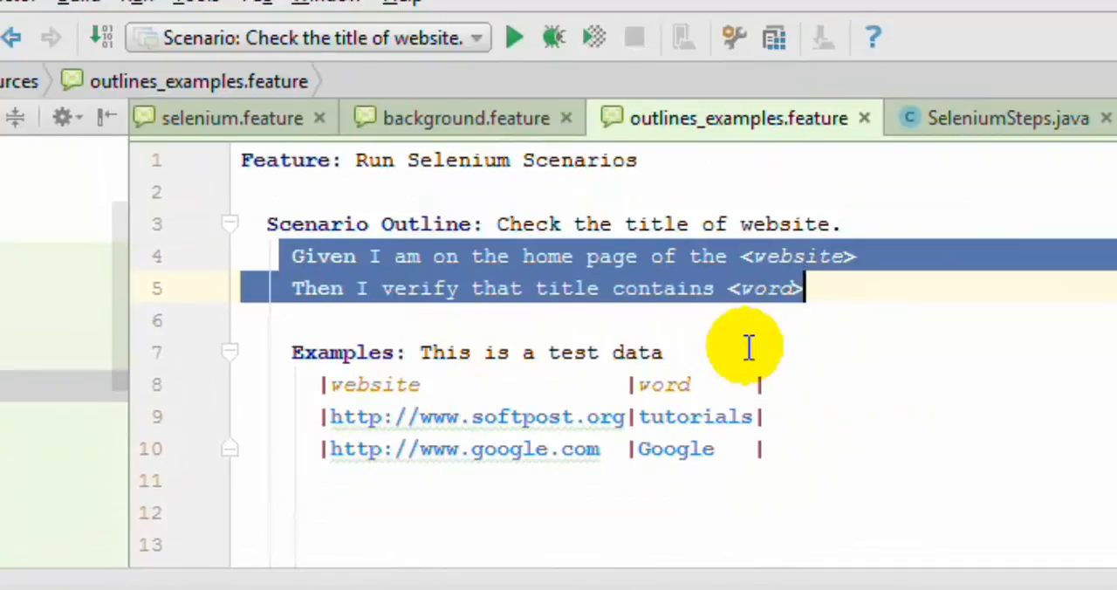